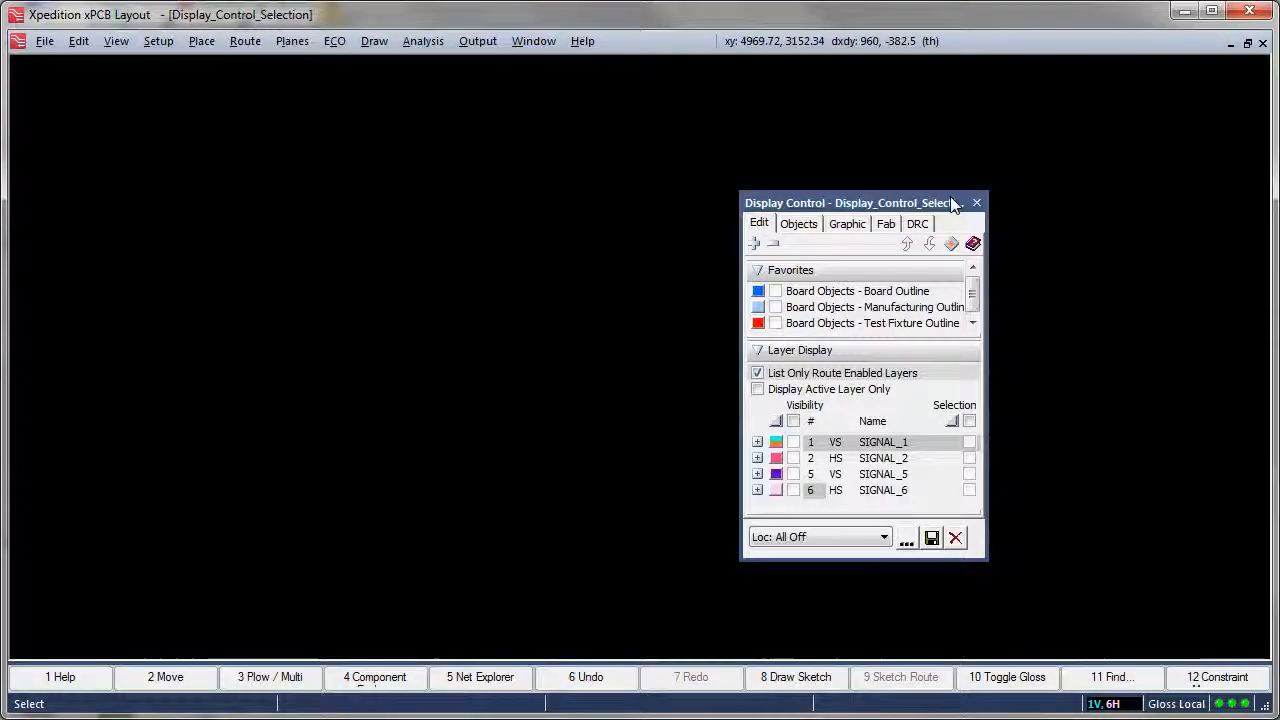
Step: Dock the Display Control panel on the right edge, try Auto Hide, then pin it docked
{"action": "left_click_drag", "start_coordinate": [863, 202], "coordinate": [640, 332]}
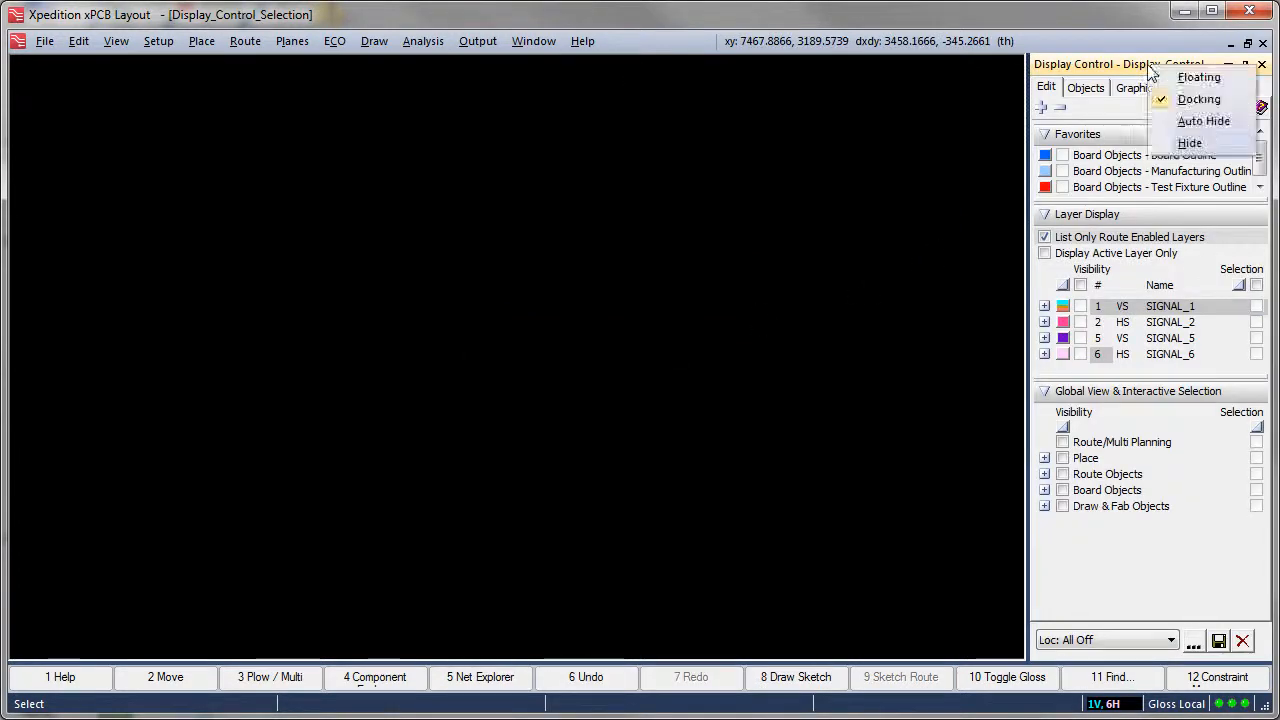
{"action": "left_click", "coordinate": [1204, 120]}
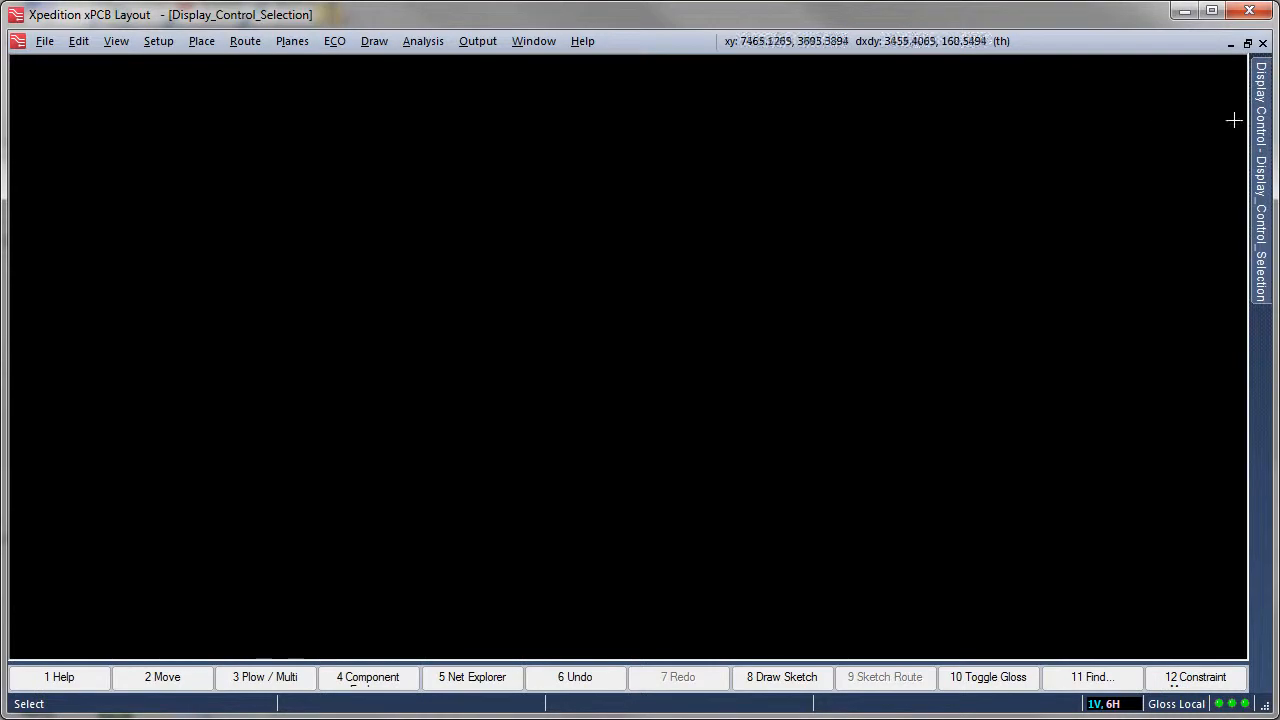
{"action": "left_click", "coordinate": [1261, 180]}
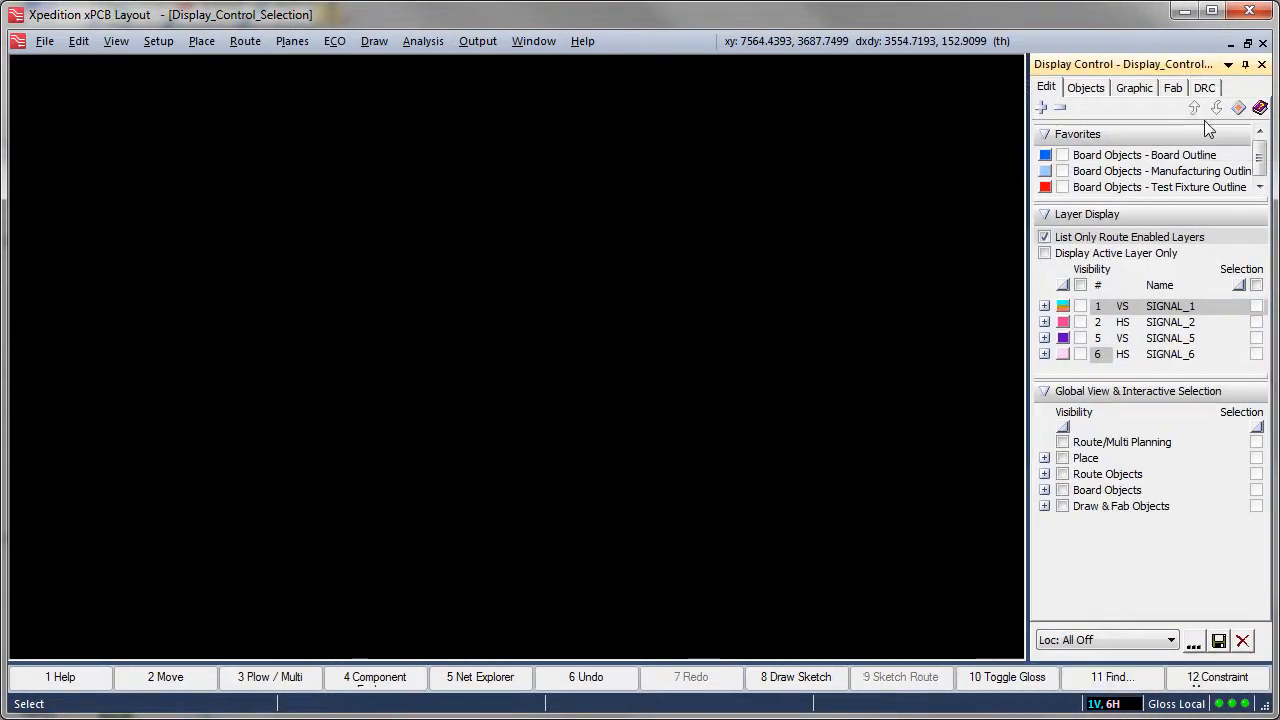
{"action": "mouse_move", "coordinate": [994, 547]}
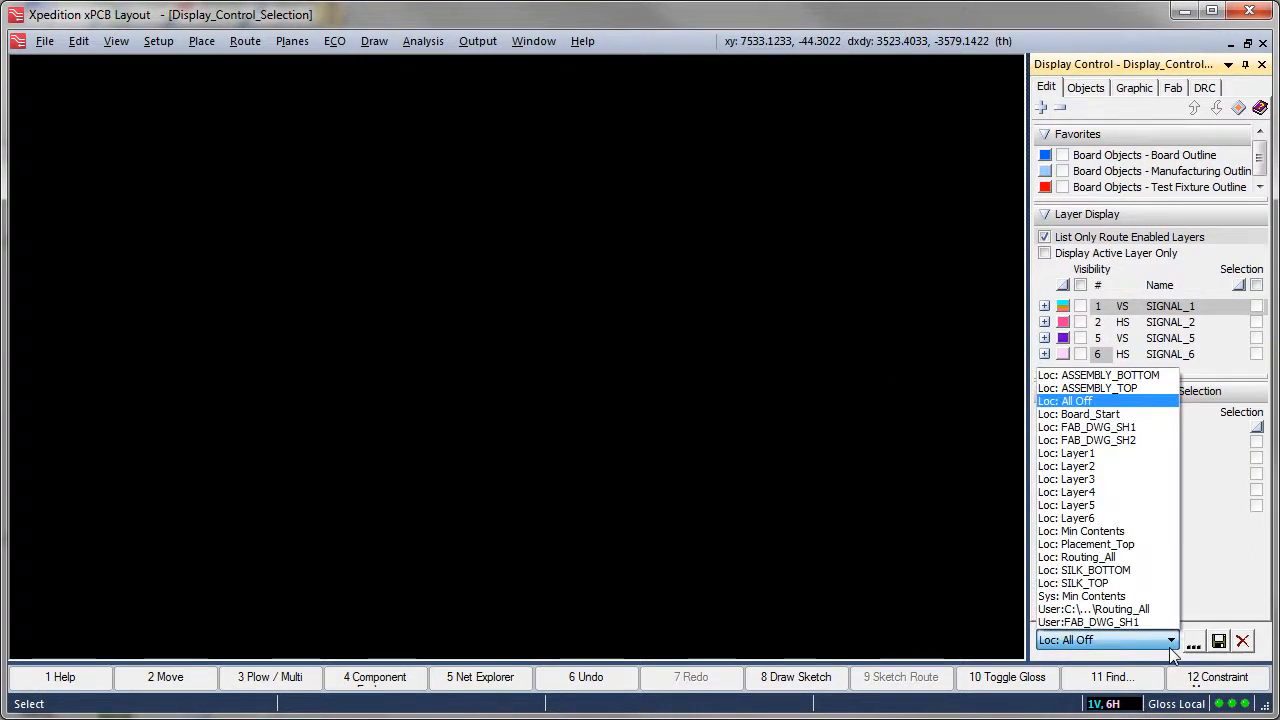
Step: Recall the Board_Start scheme and turn on Place and Part Ref Des objects
{"action": "left_click", "coordinate": [1089, 414]}
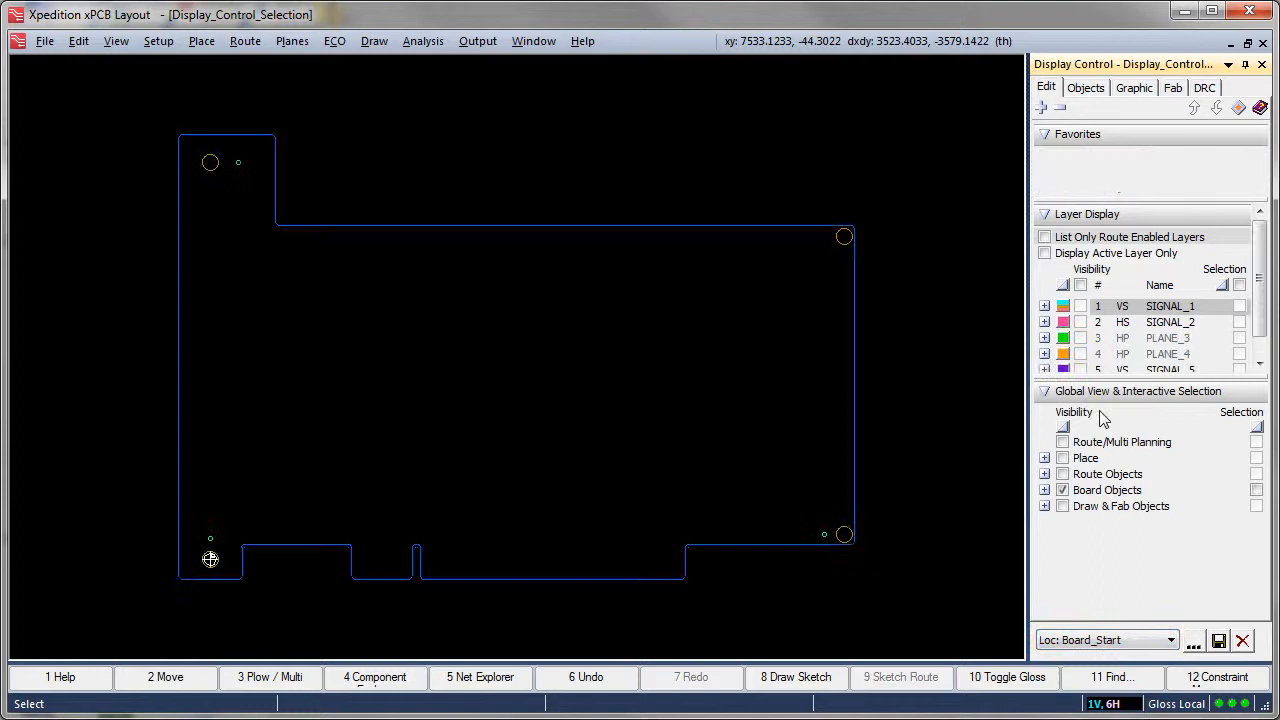
{"action": "left_click", "coordinate": [1045, 237]}
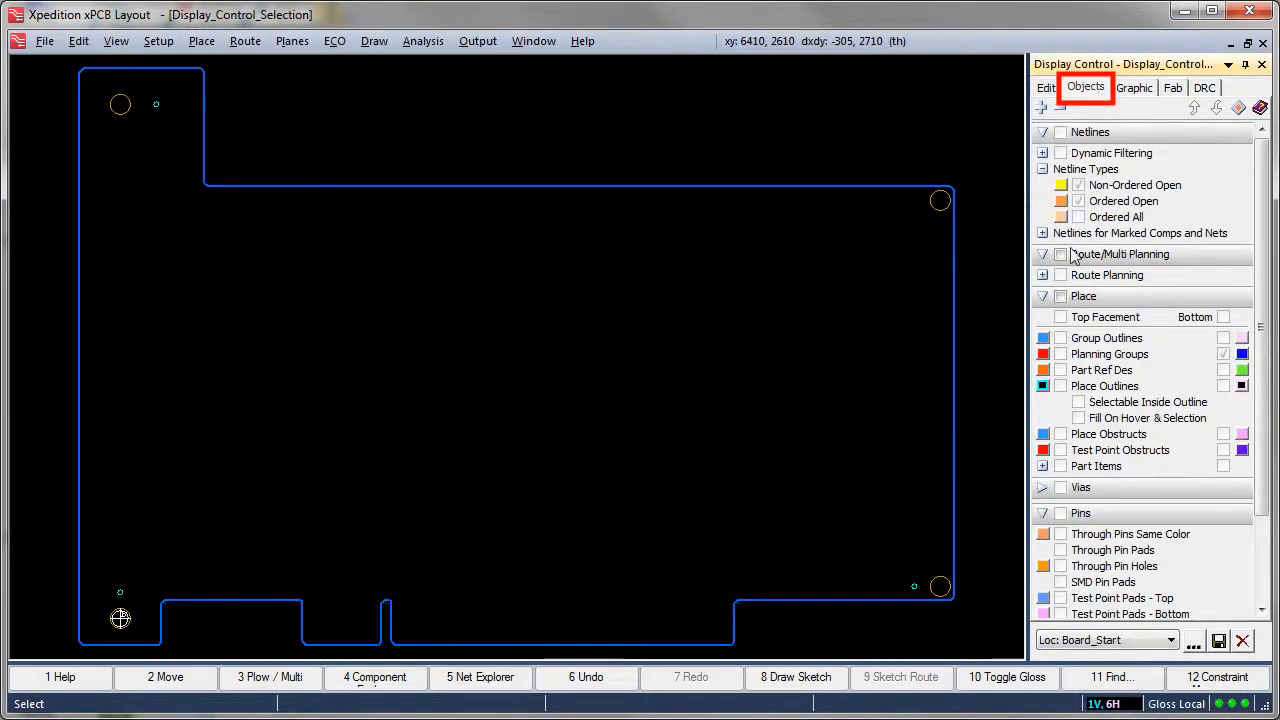
{"action": "left_click", "coordinate": [1060, 296]}
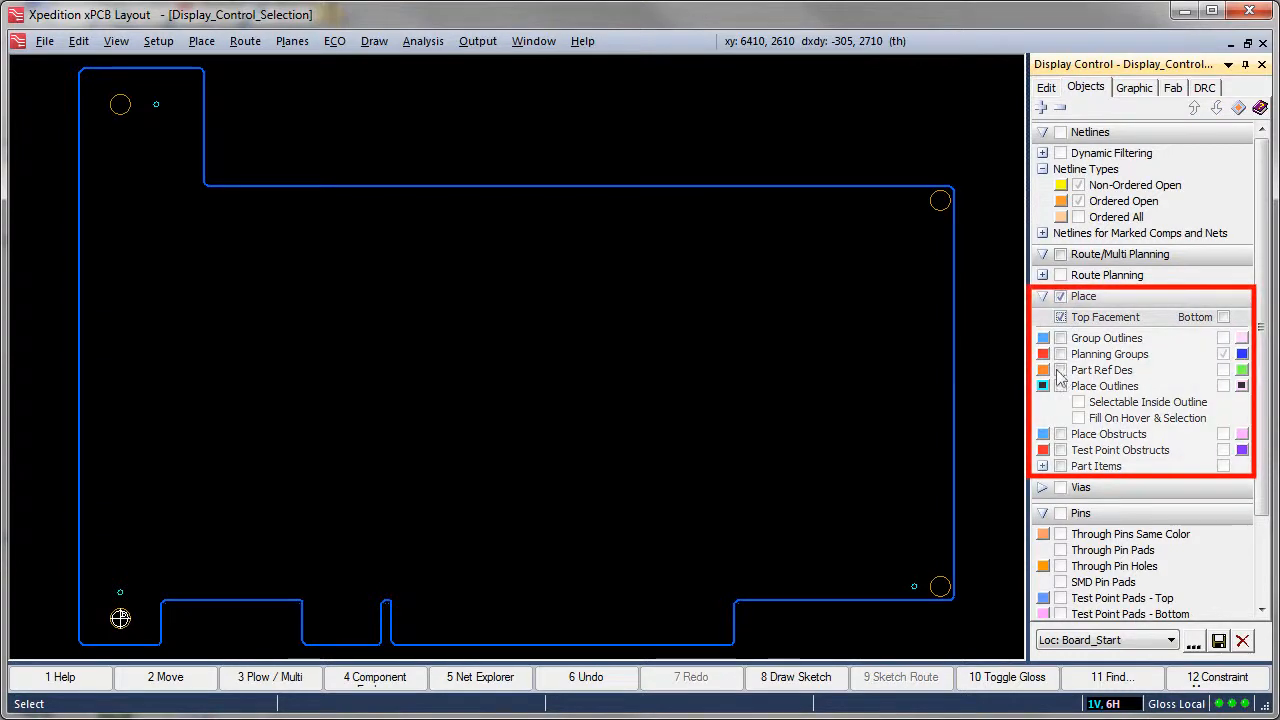
{"action": "left_click", "coordinate": [1060, 370]}
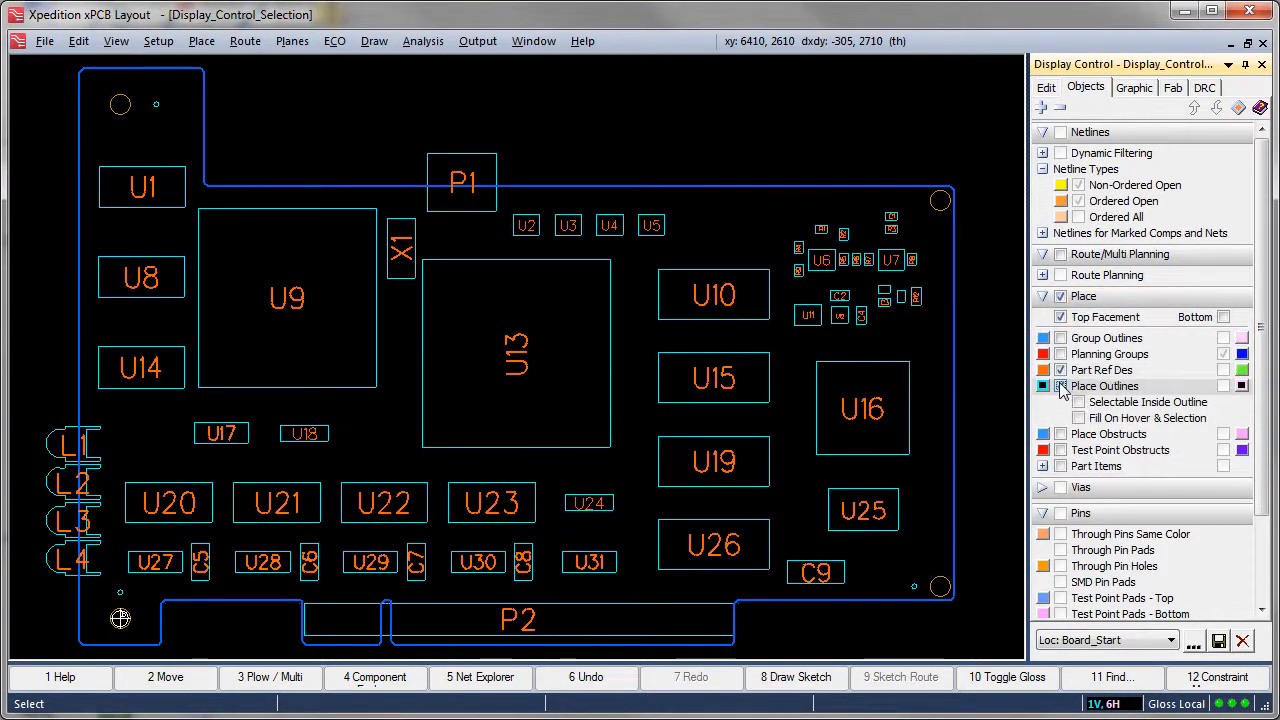
Step: Show Place Outlines, toggle Place visibility off and back on, and expand its entries
{"action": "left_click", "coordinate": [1045, 88]}
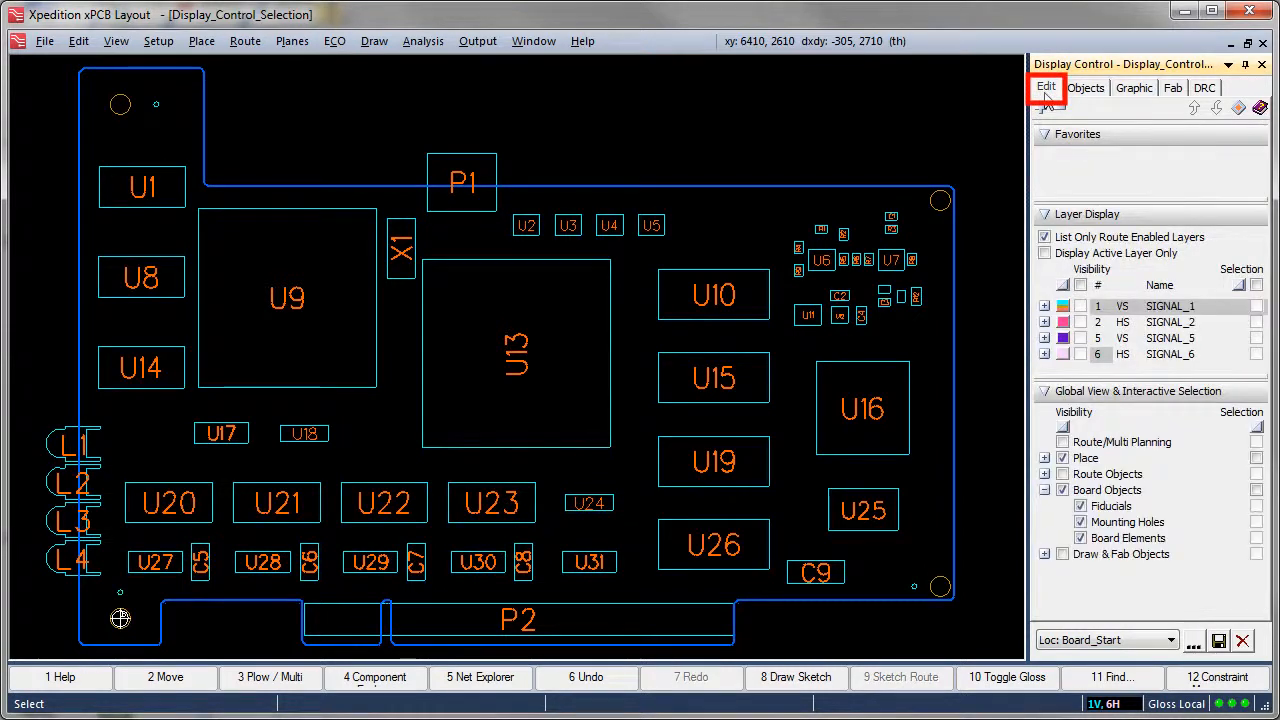
{"action": "left_click", "coordinate": [1062, 458]}
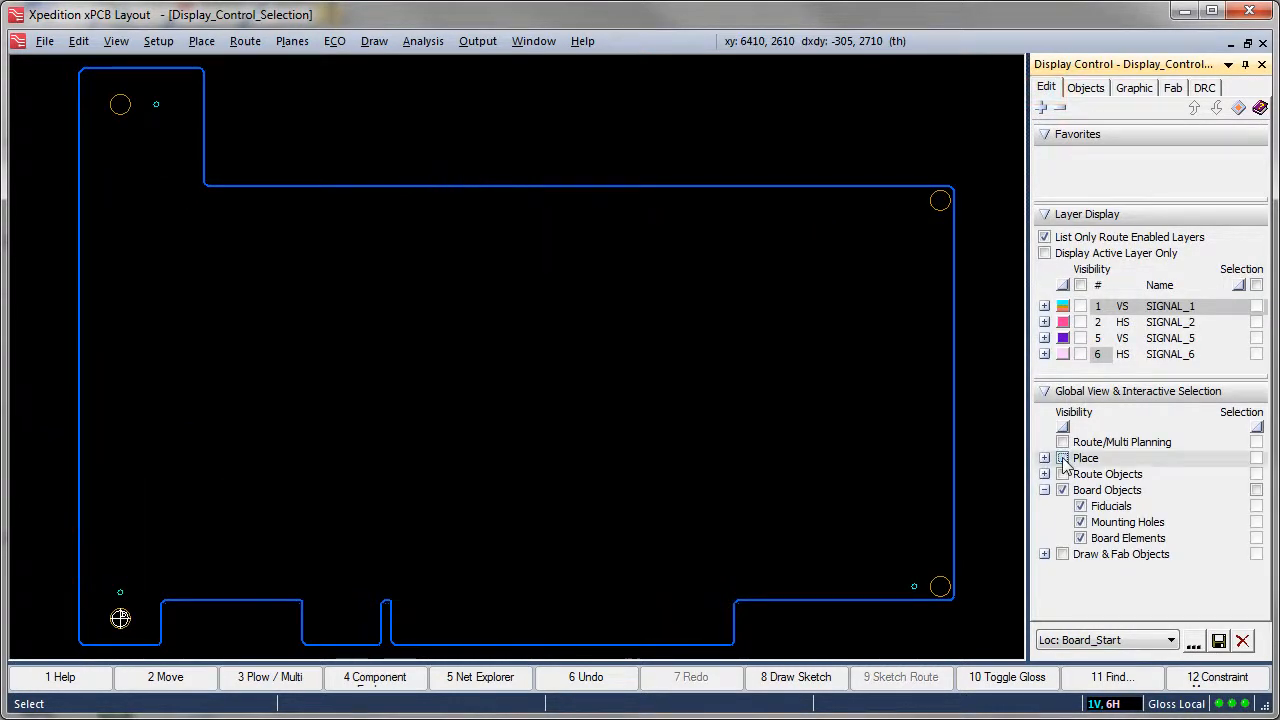
{"action": "left_click", "coordinate": [1062, 458]}
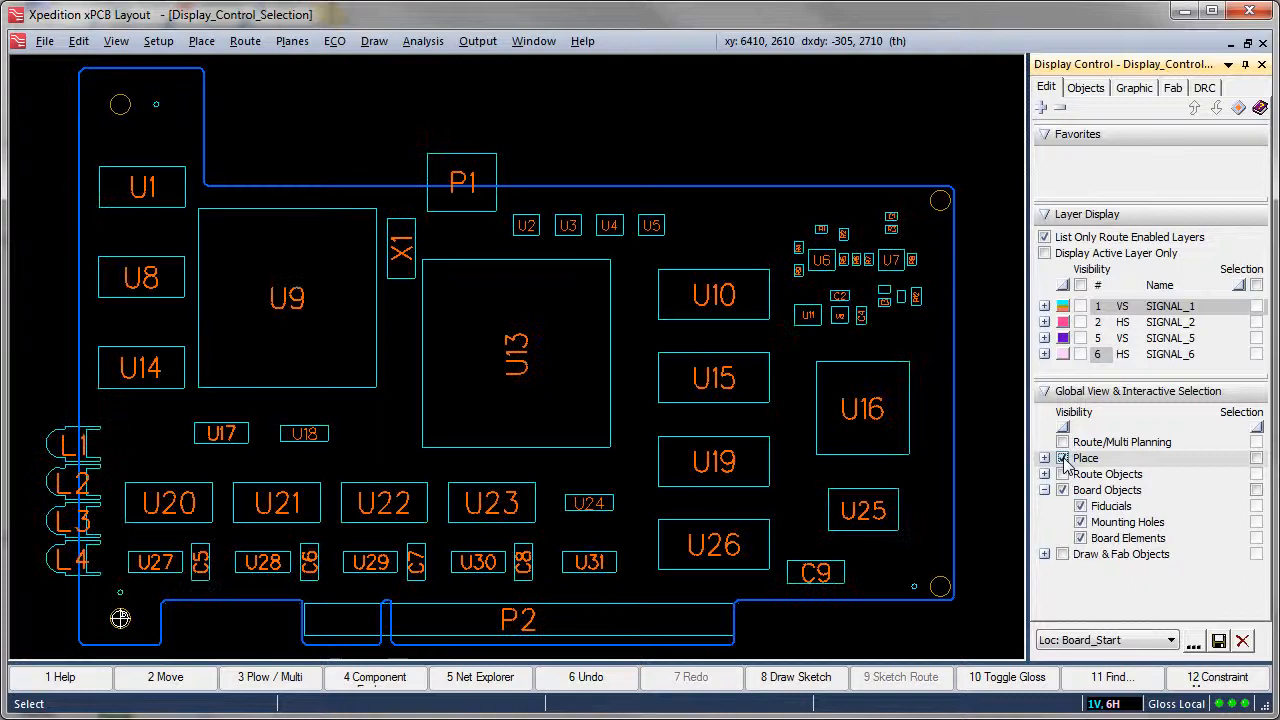
{"action": "left_click", "coordinate": [1046, 457]}
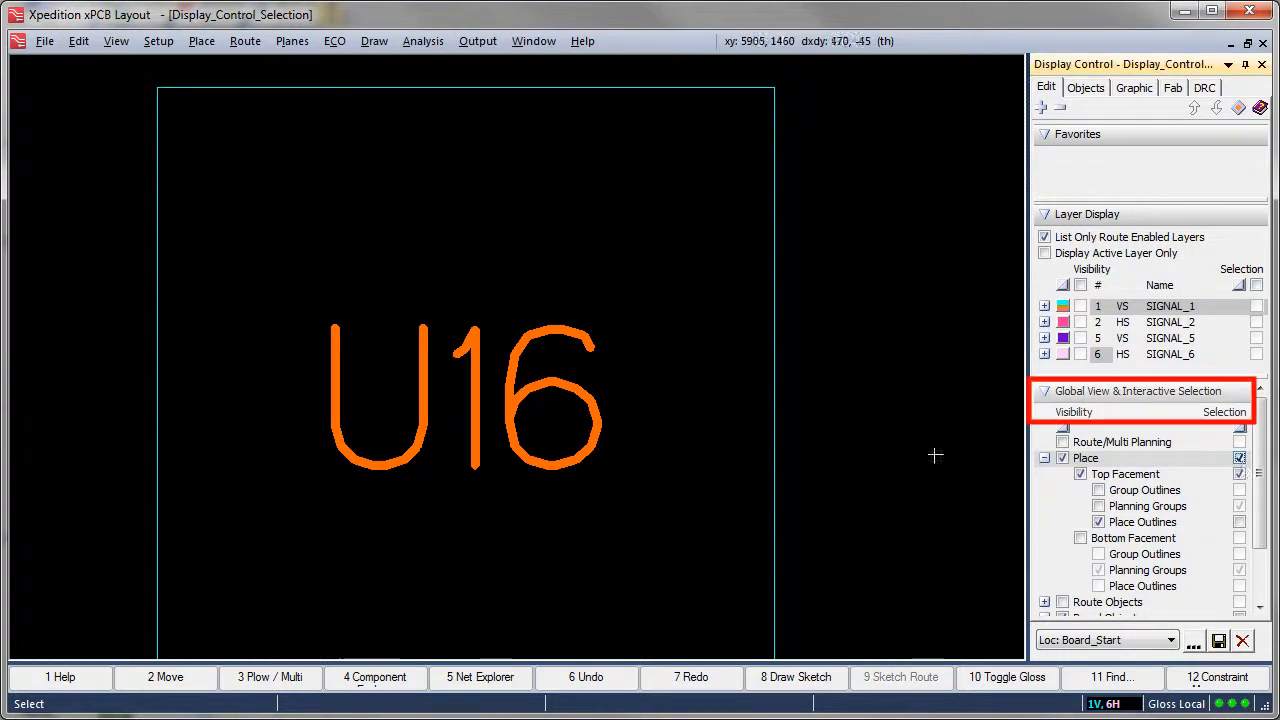
{"action": "left_click", "coordinate": [517, 398]}
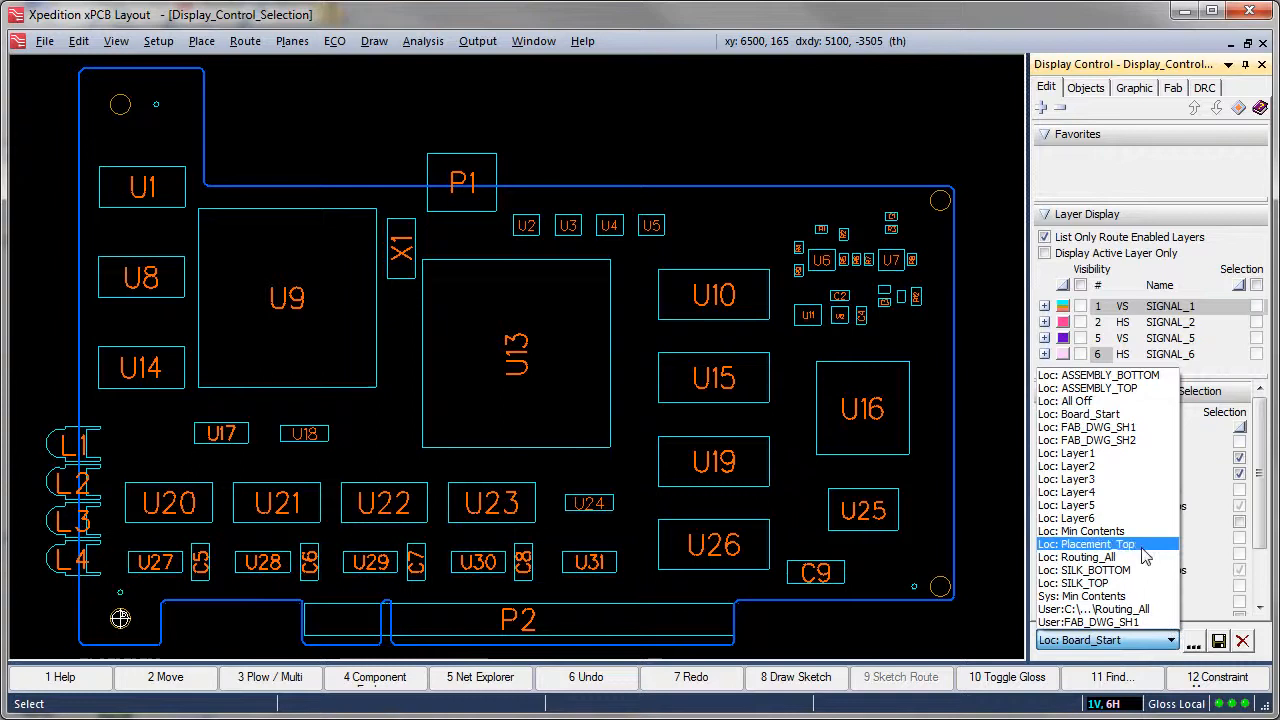
Step: Recall the Placement_Top scheme and add an Objects-tab display item to Favorites
{"action": "left_click", "coordinate": [1086, 543]}
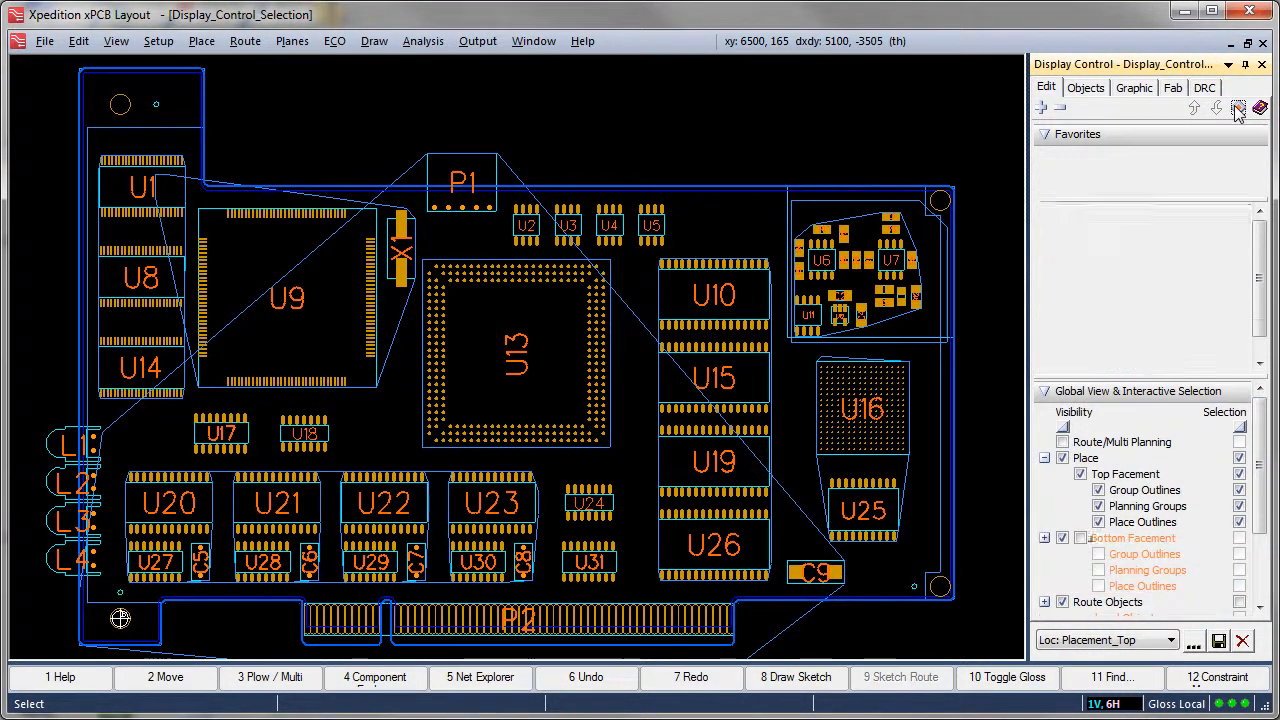
{"action": "left_click", "coordinate": [1085, 88]}
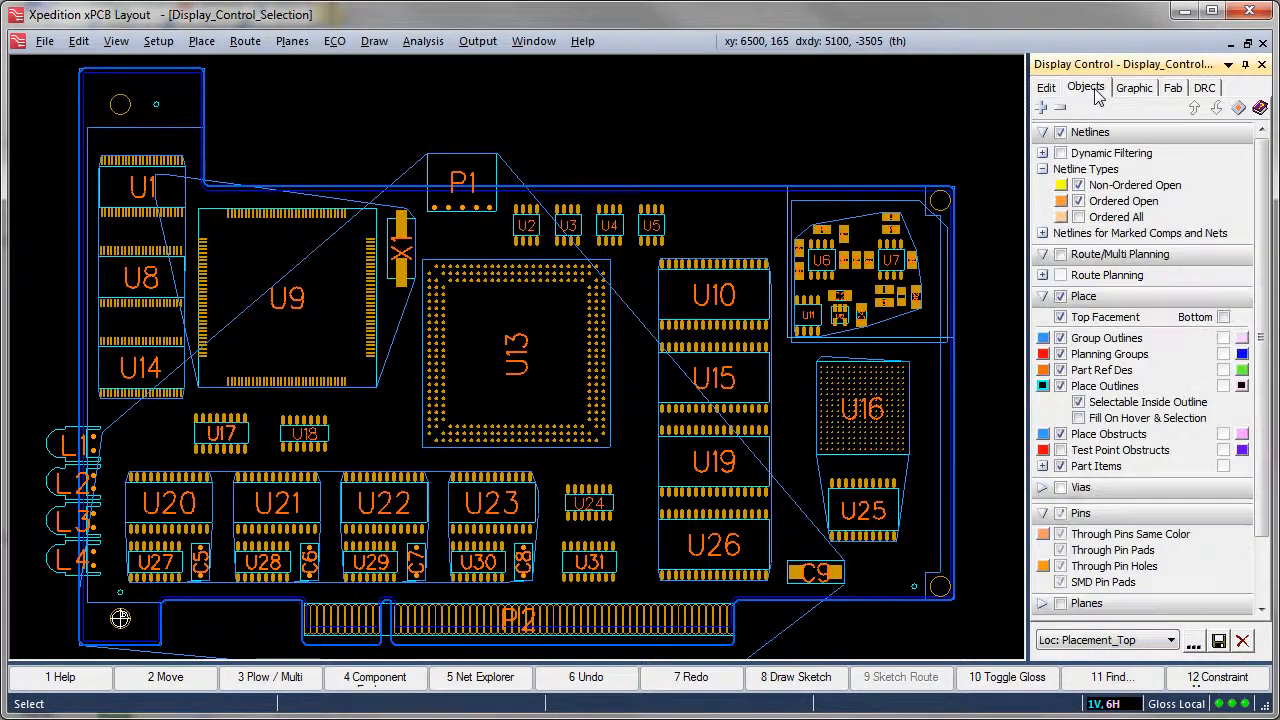
{"action": "right_click", "coordinate": [1135, 184]}
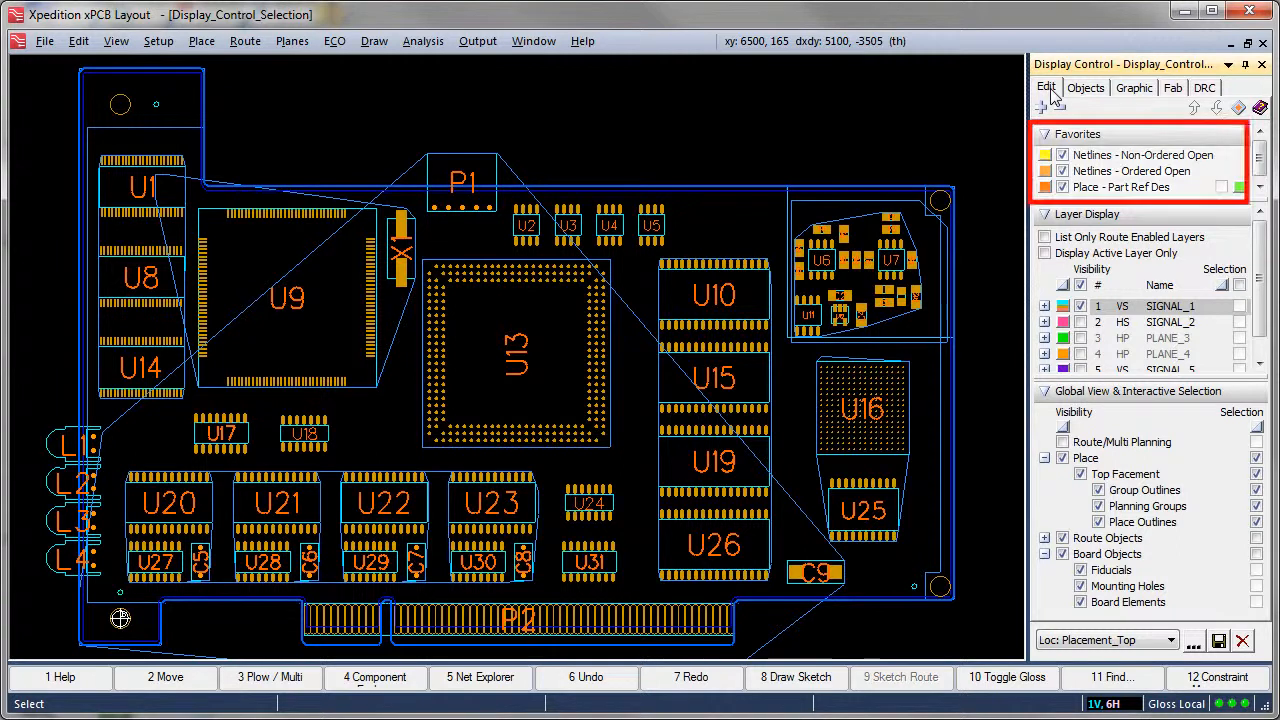
{"action": "left_click", "coordinate": [1172, 640]}
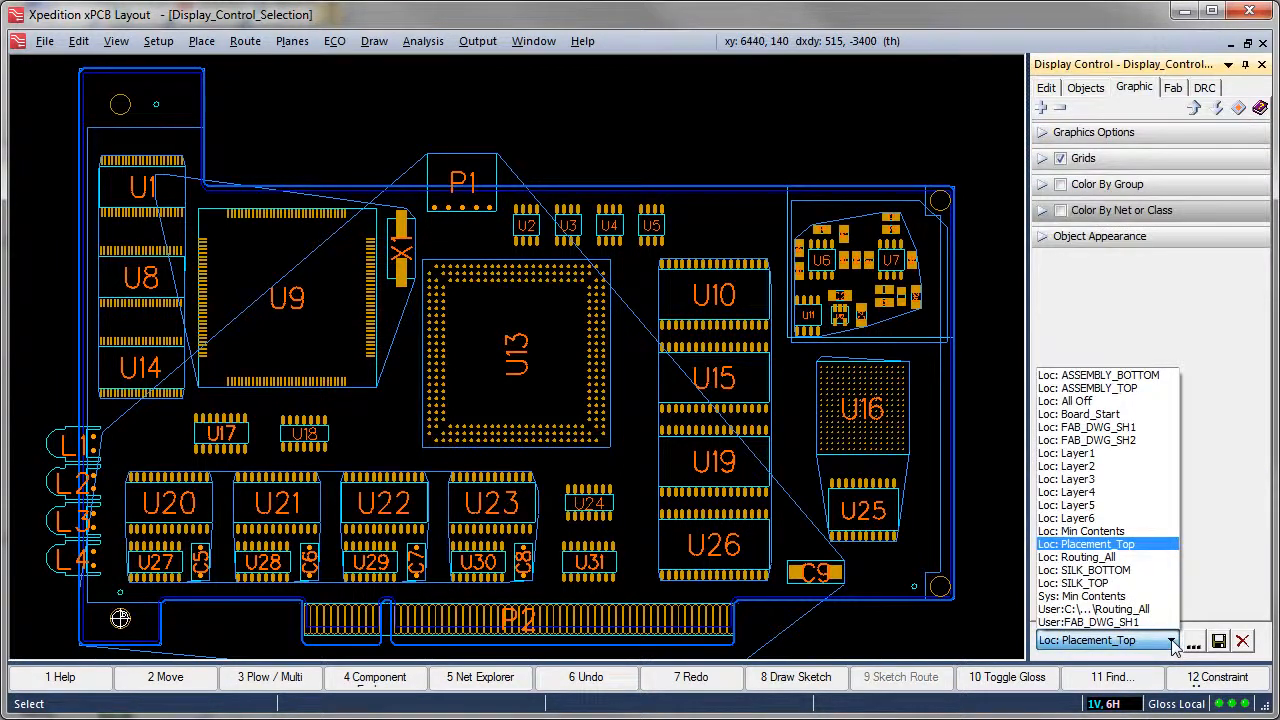
Step: Recall Routing_All and colour pads by net, adding net VDDQ3.3V
{"action": "left_click", "coordinate": [1085, 557]}
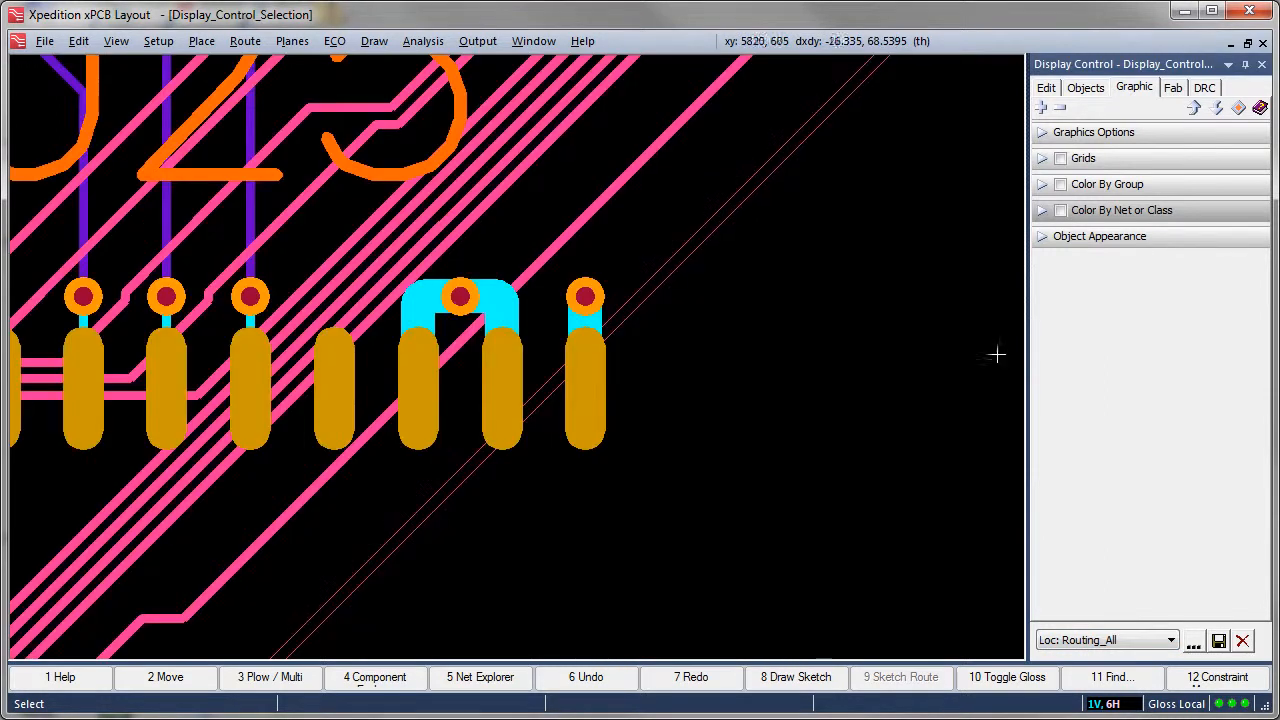
{"action": "left_click", "coordinate": [1060, 210]}
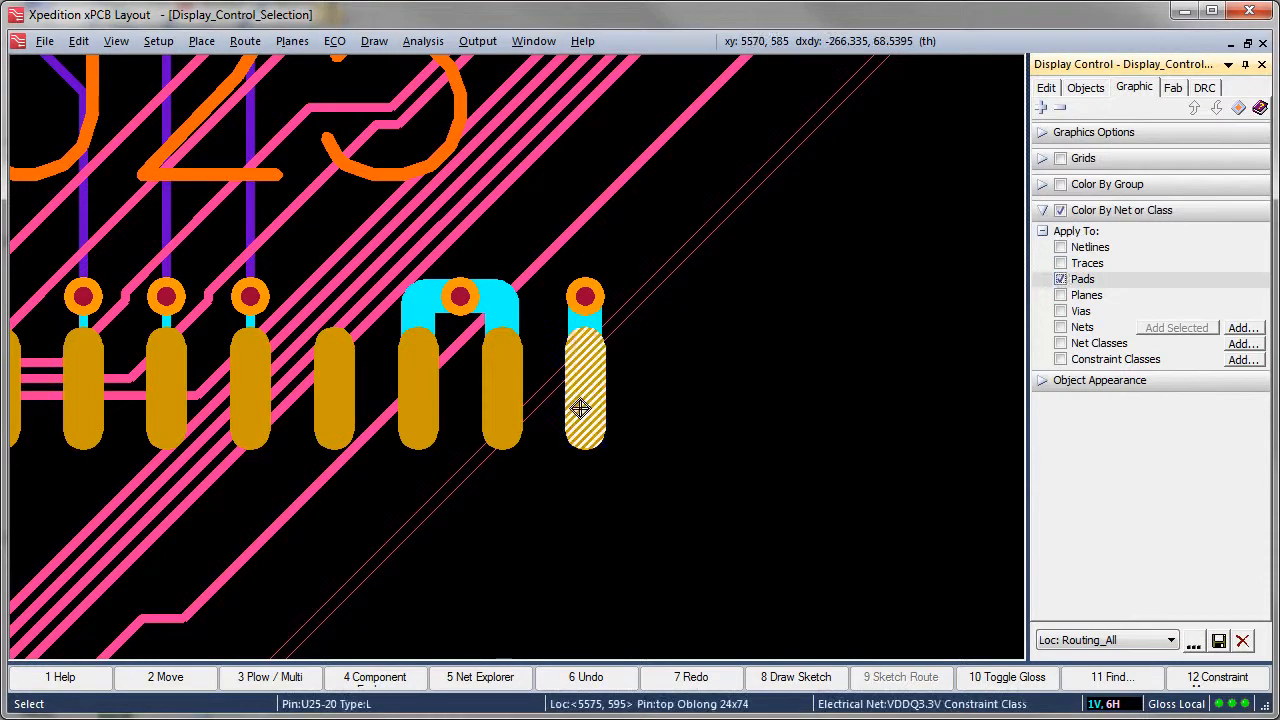
{"action": "left_click", "coordinate": [1176, 327]}
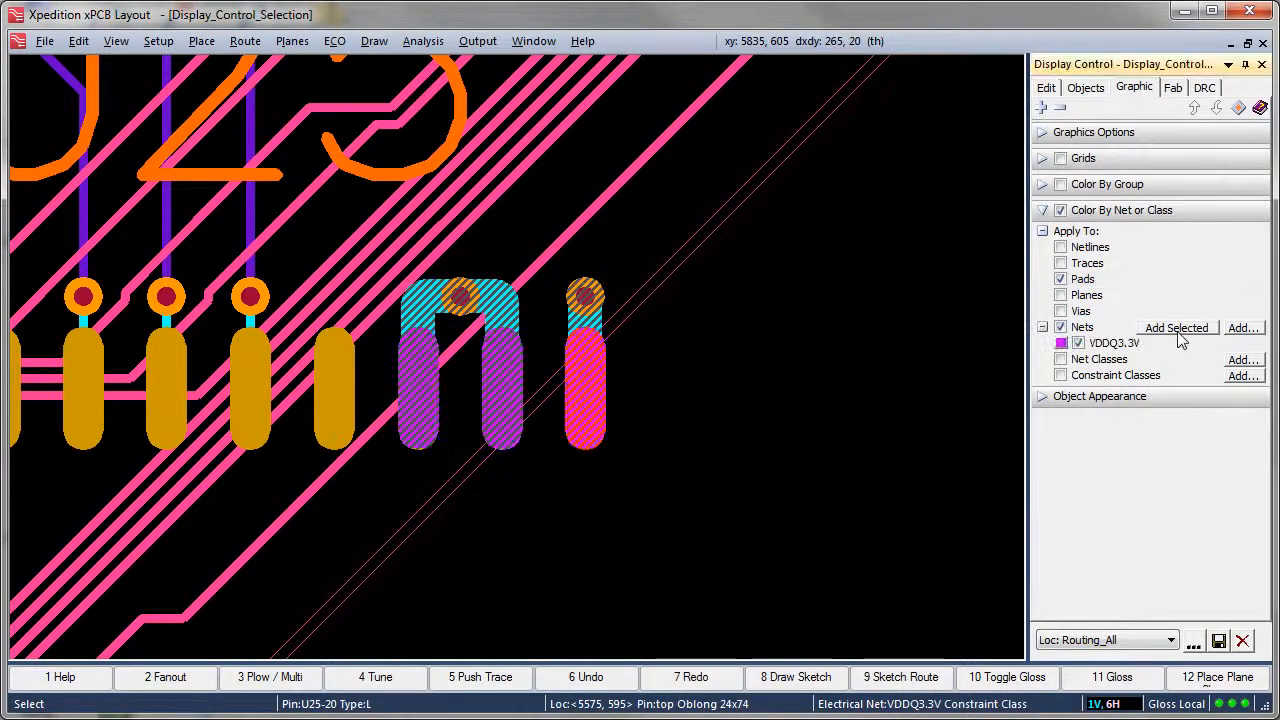
Step: Add net D1 to the colour-by-net list through the Nets dialog
{"action": "left_click", "coordinate": [866, 400]}
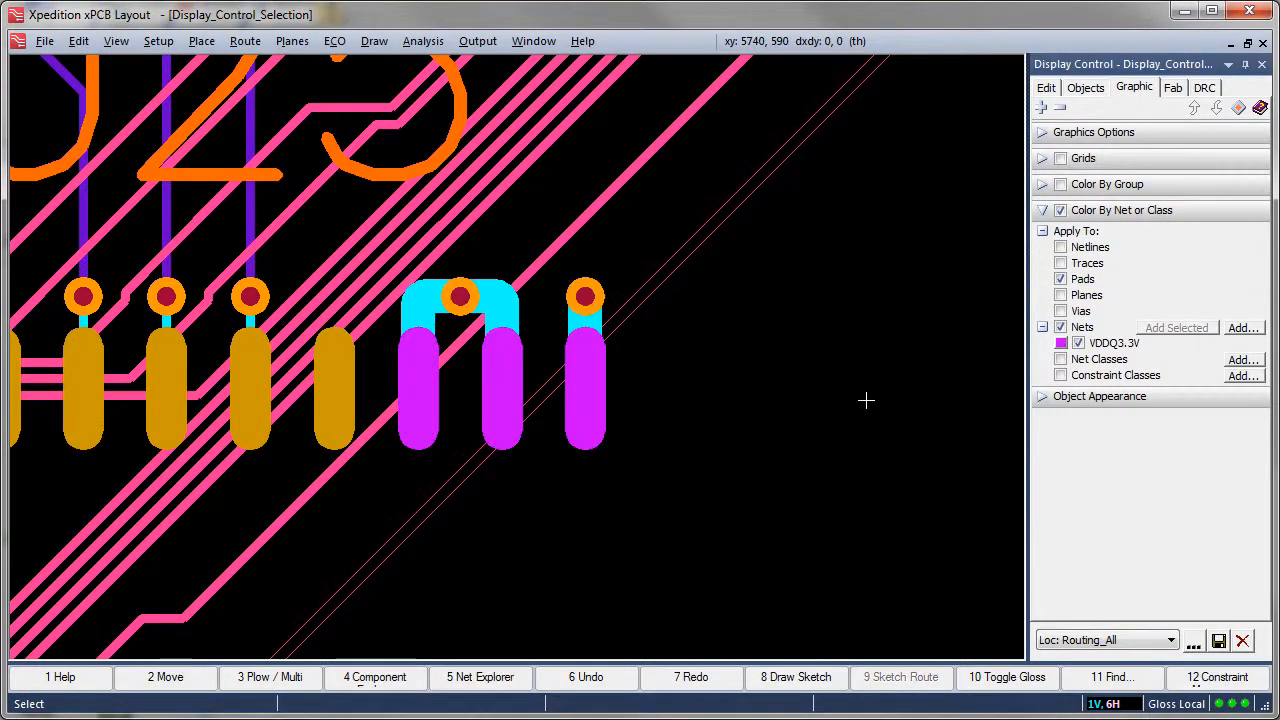
{"action": "left_click", "coordinate": [1243, 327]}
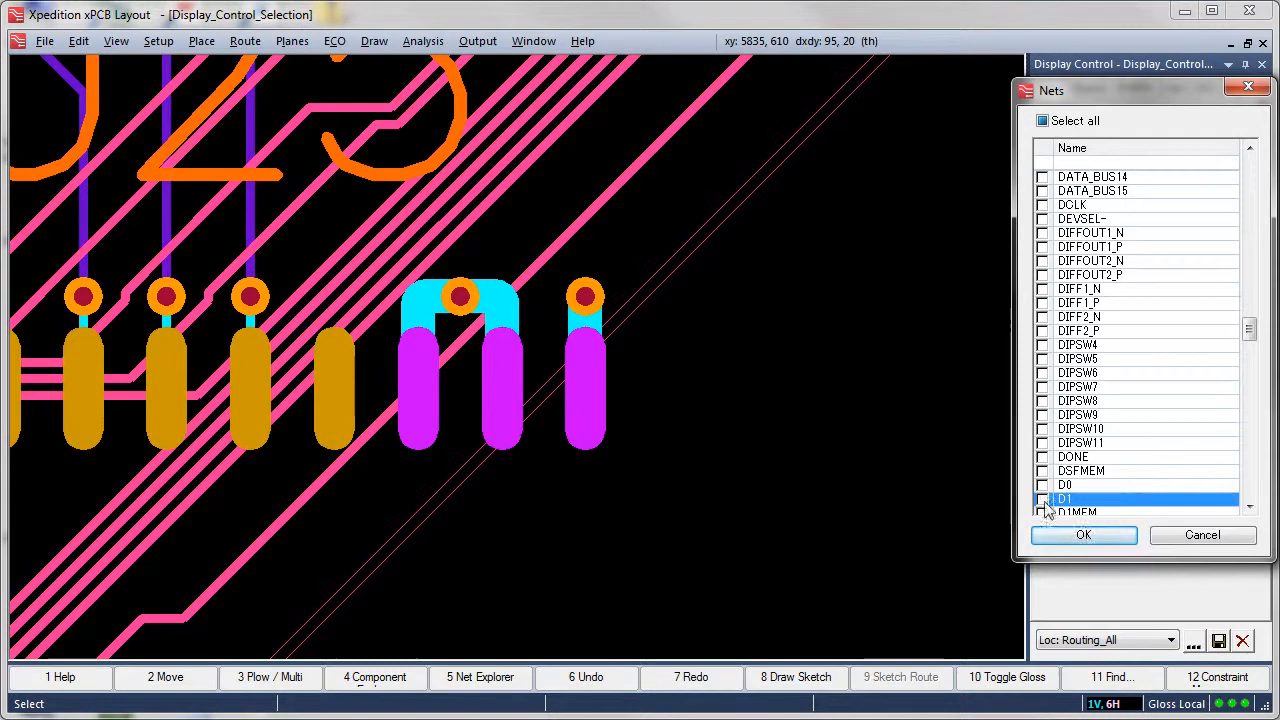
{"action": "left_click", "coordinate": [1042, 498]}
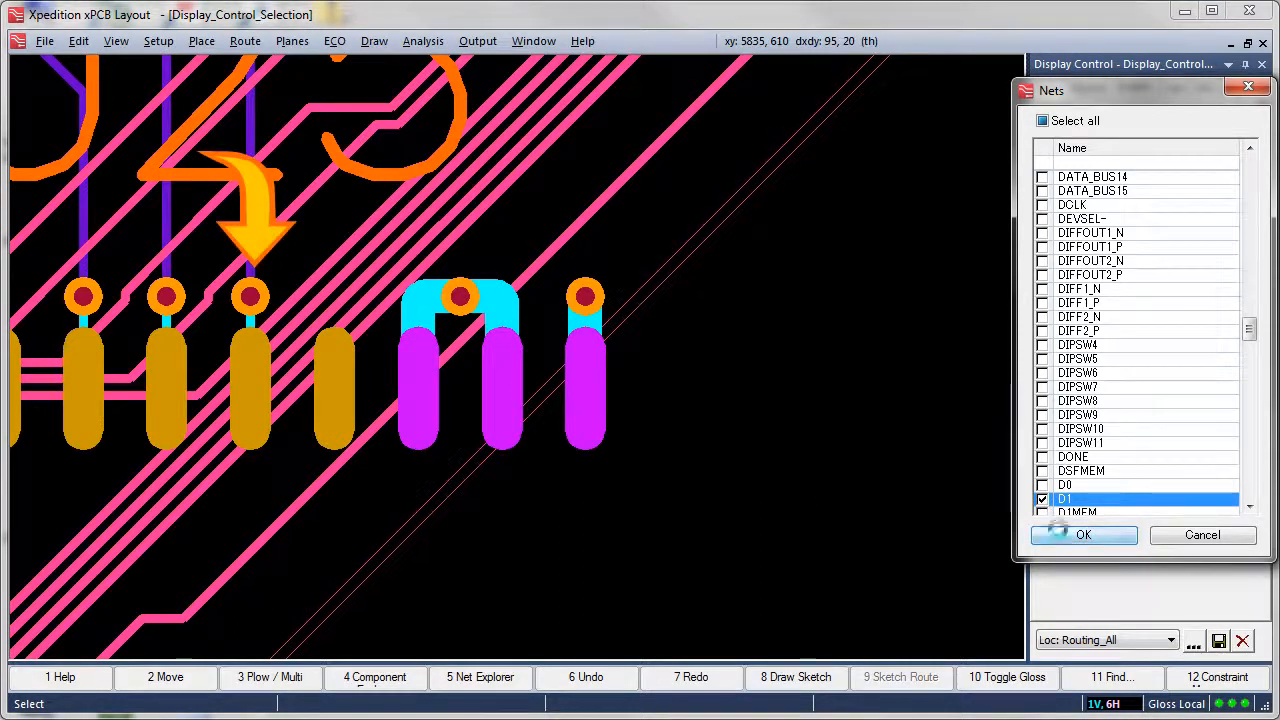
{"action": "left_click", "coordinate": [1083, 534]}
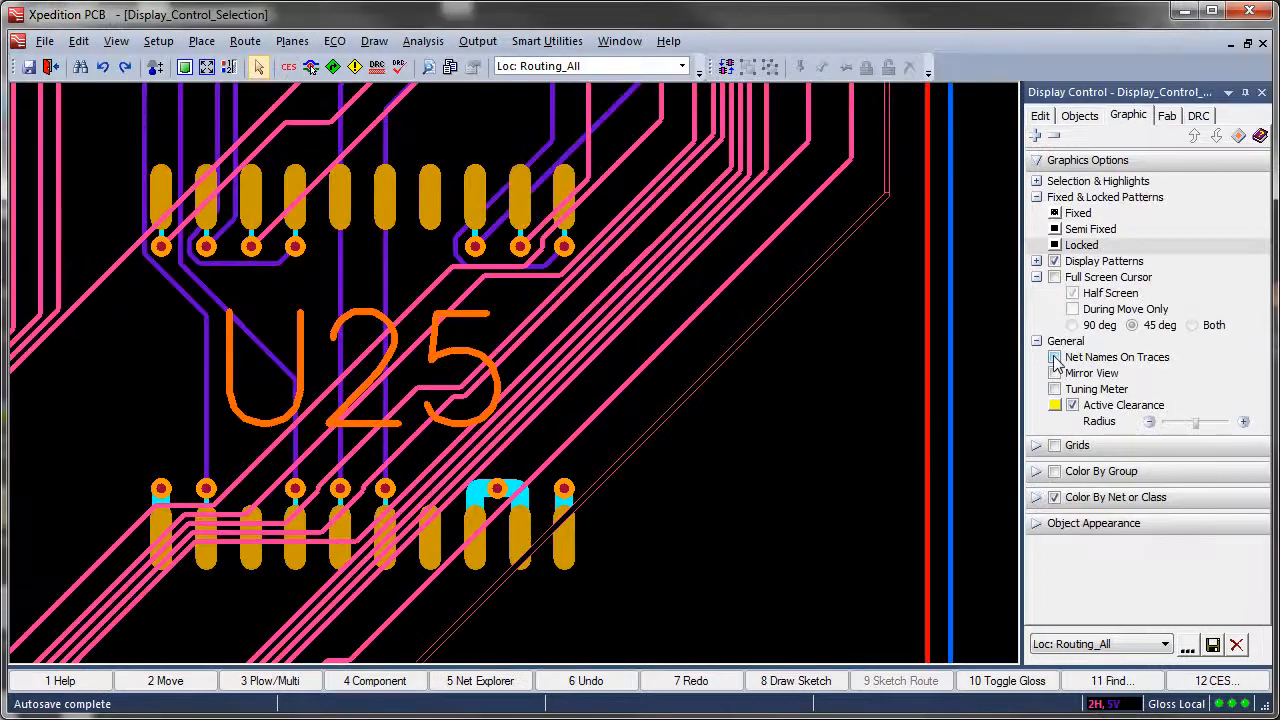
Step: Show net names on traces and enable a full-screen cursor at both 90 and 45 degrees
{"action": "left_click", "coordinate": [1054, 357]}
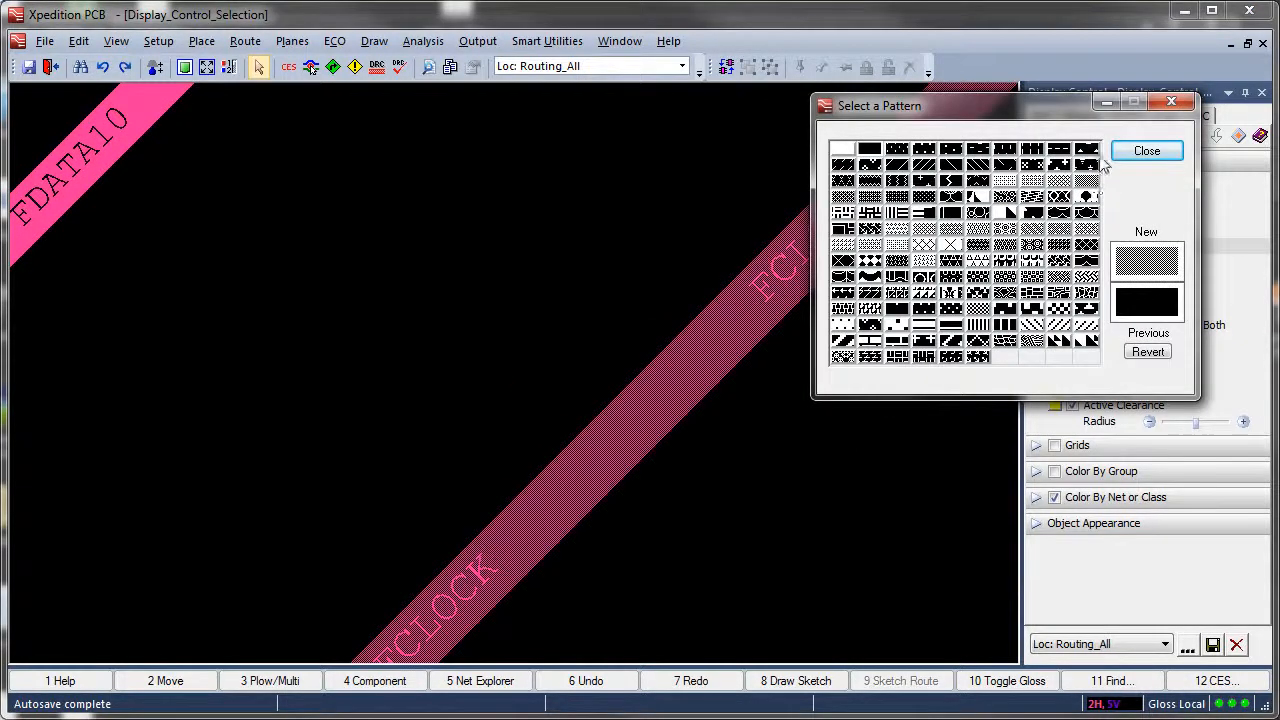
{"action": "left_click", "coordinate": [1147, 150]}
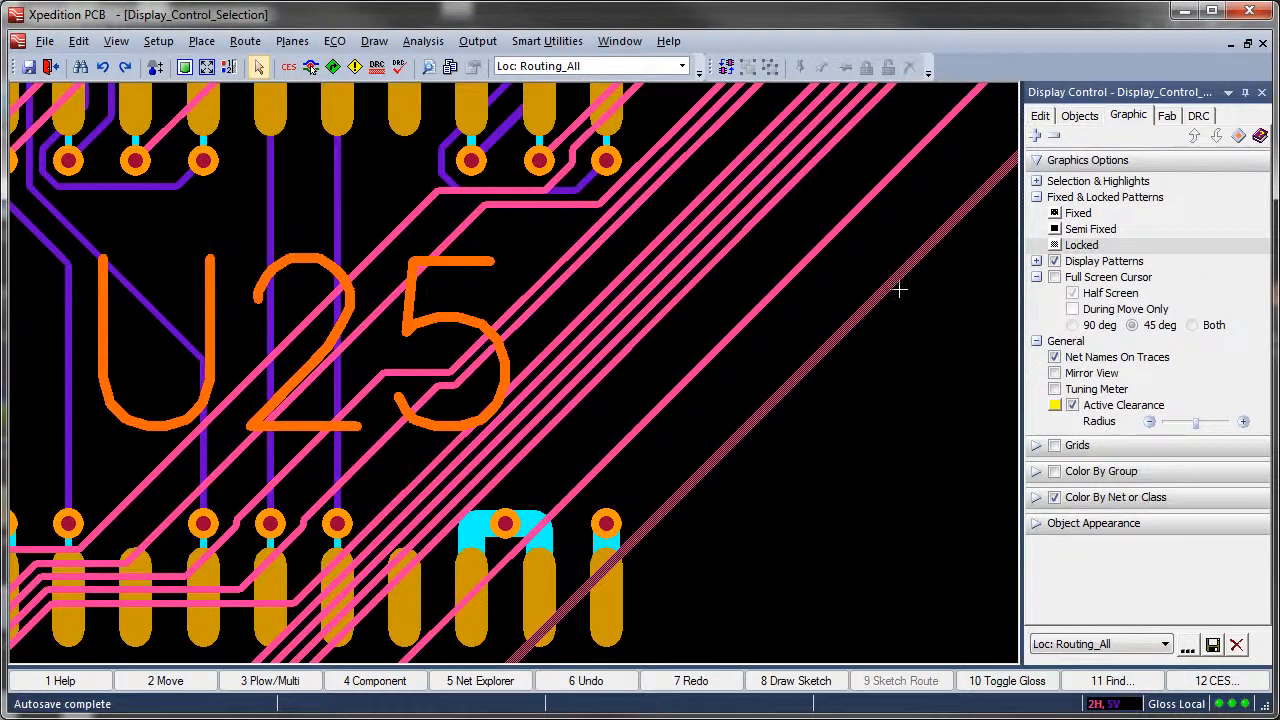
{"action": "mouse_move", "coordinate": [1033, 320]}
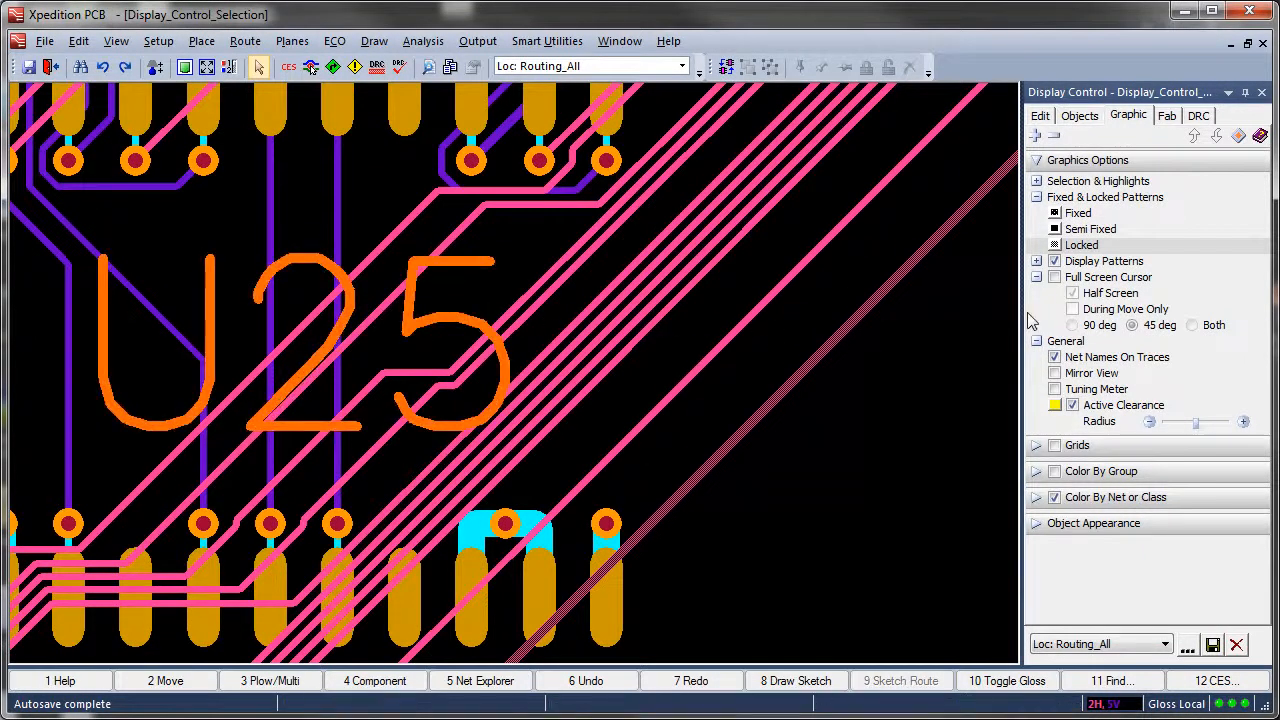
{"action": "left_click", "coordinate": [1054, 277]}
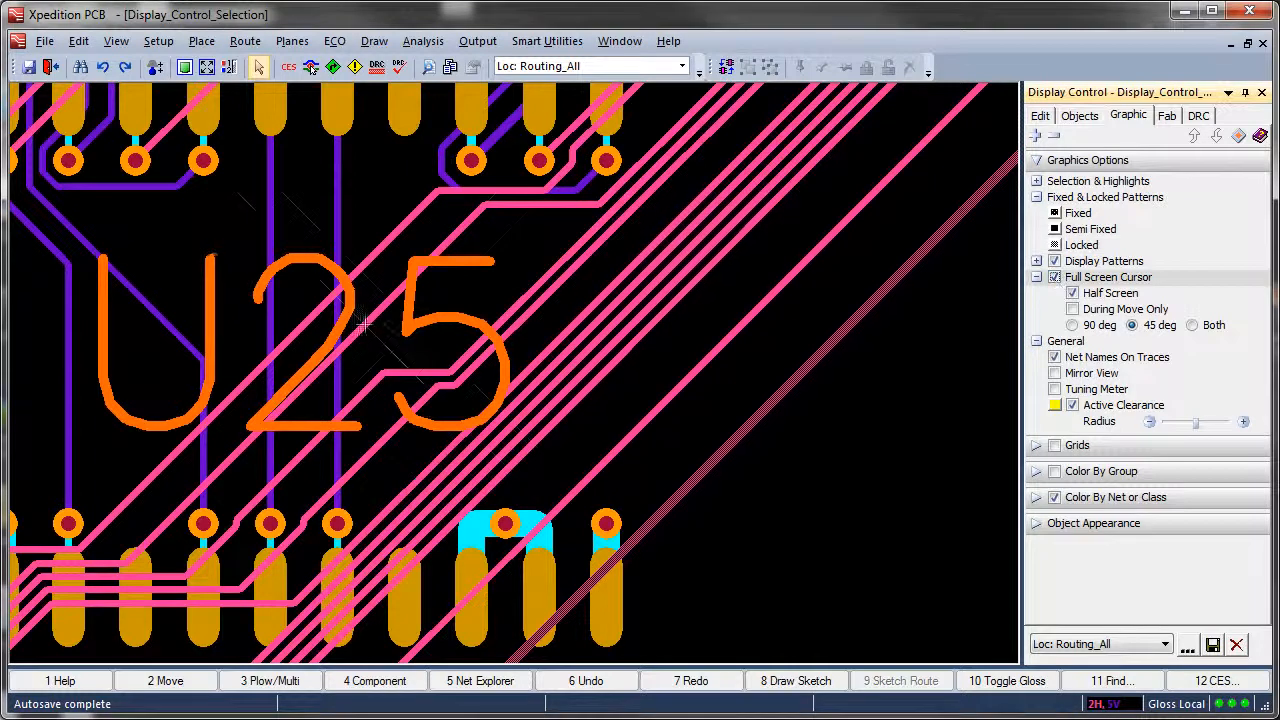
{"action": "left_click", "coordinate": [1192, 325]}
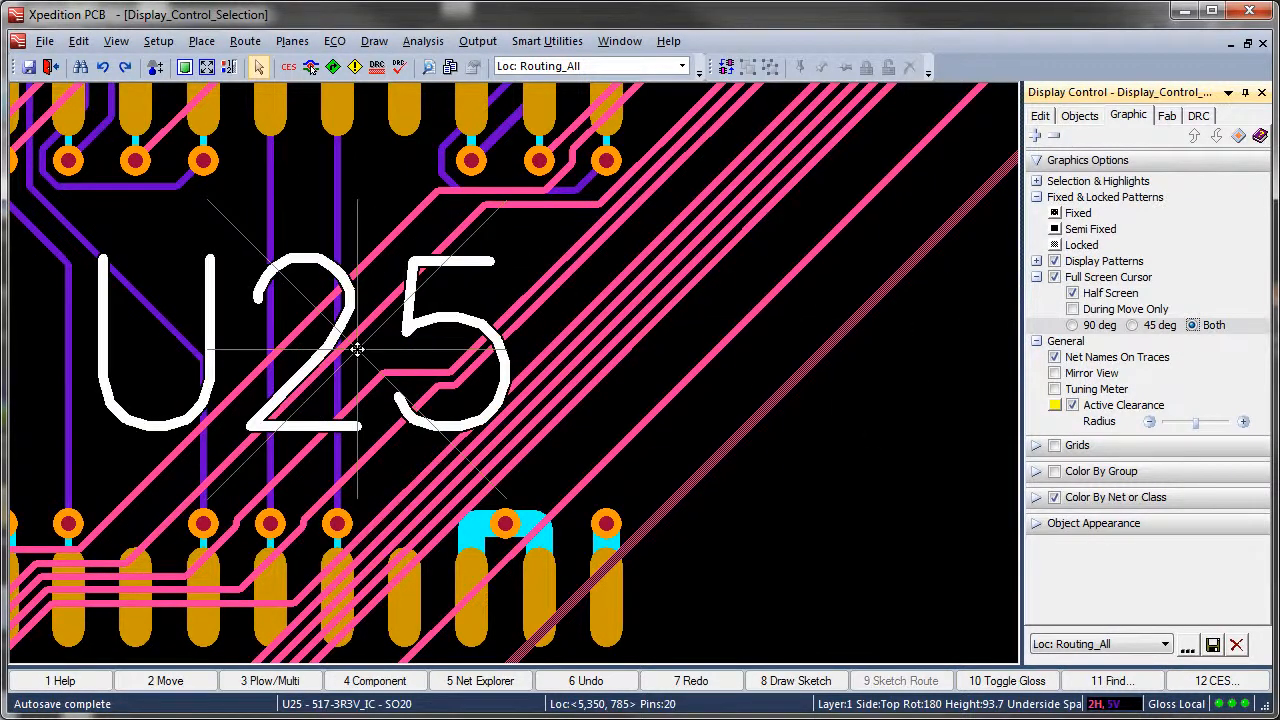
{"action": "left_click", "coordinate": [1167, 115]}
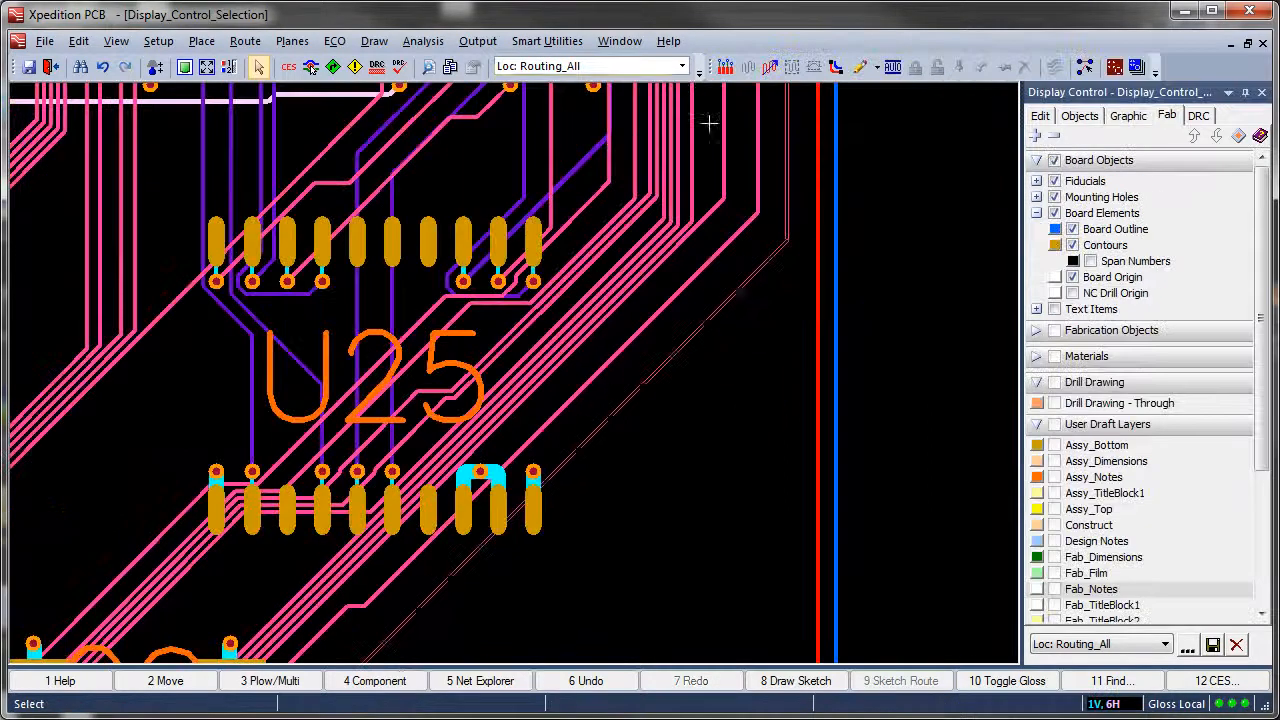
Step: Recall FAB_DWG_SH1, show Fab_Dimensions, through-hole drill drawing and board outline, and dock the Dimension toolbar
{"action": "left_click", "coordinate": [681, 66]}
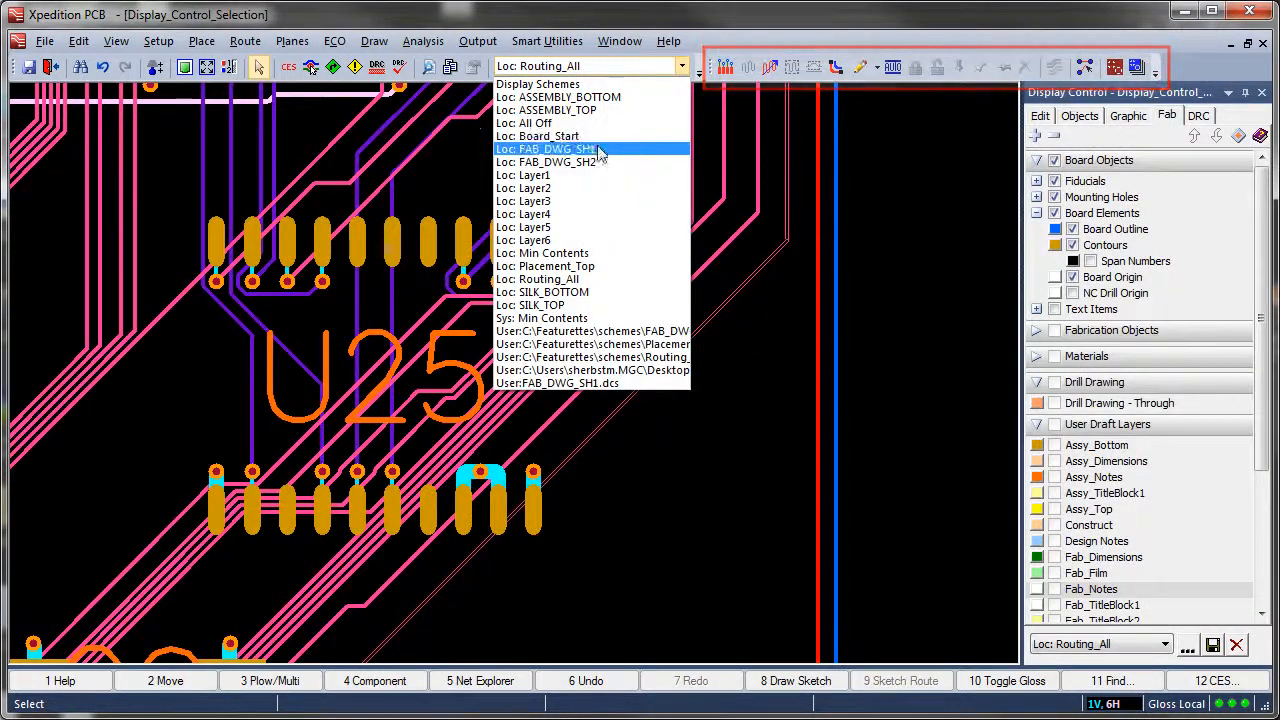
{"action": "left_click", "coordinate": [543, 148]}
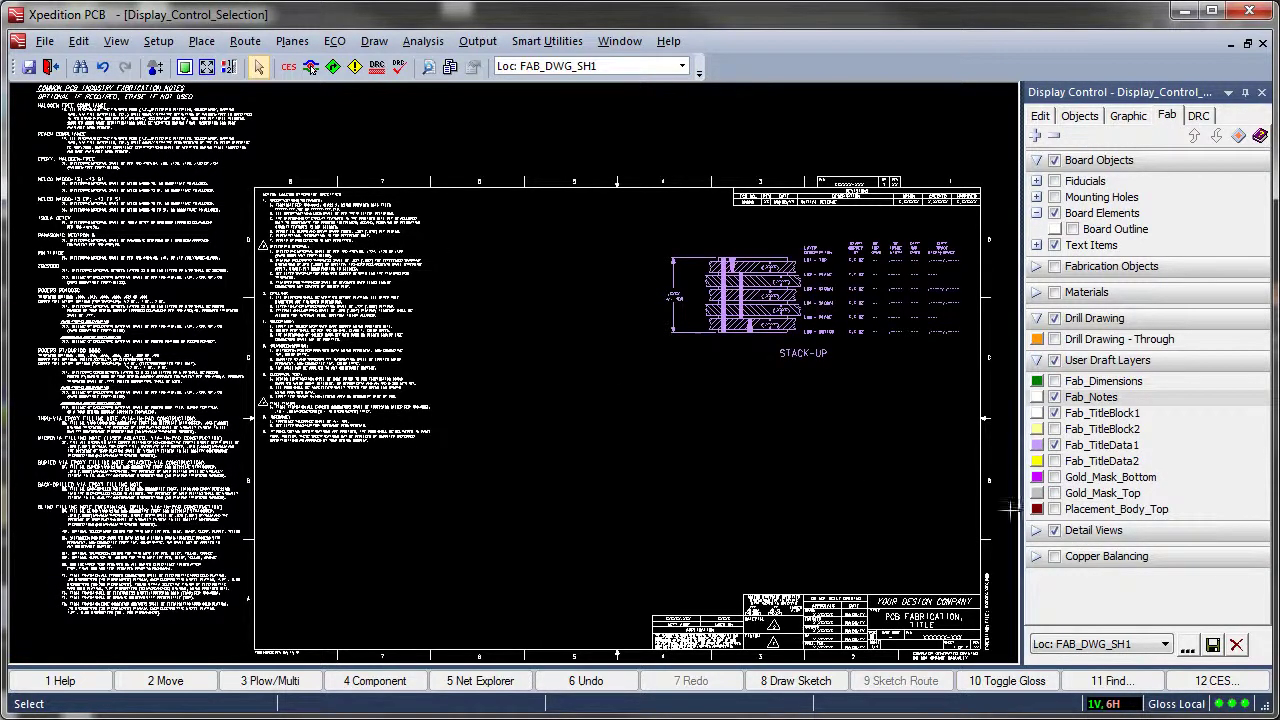
{"action": "left_click", "coordinate": [1054, 381]}
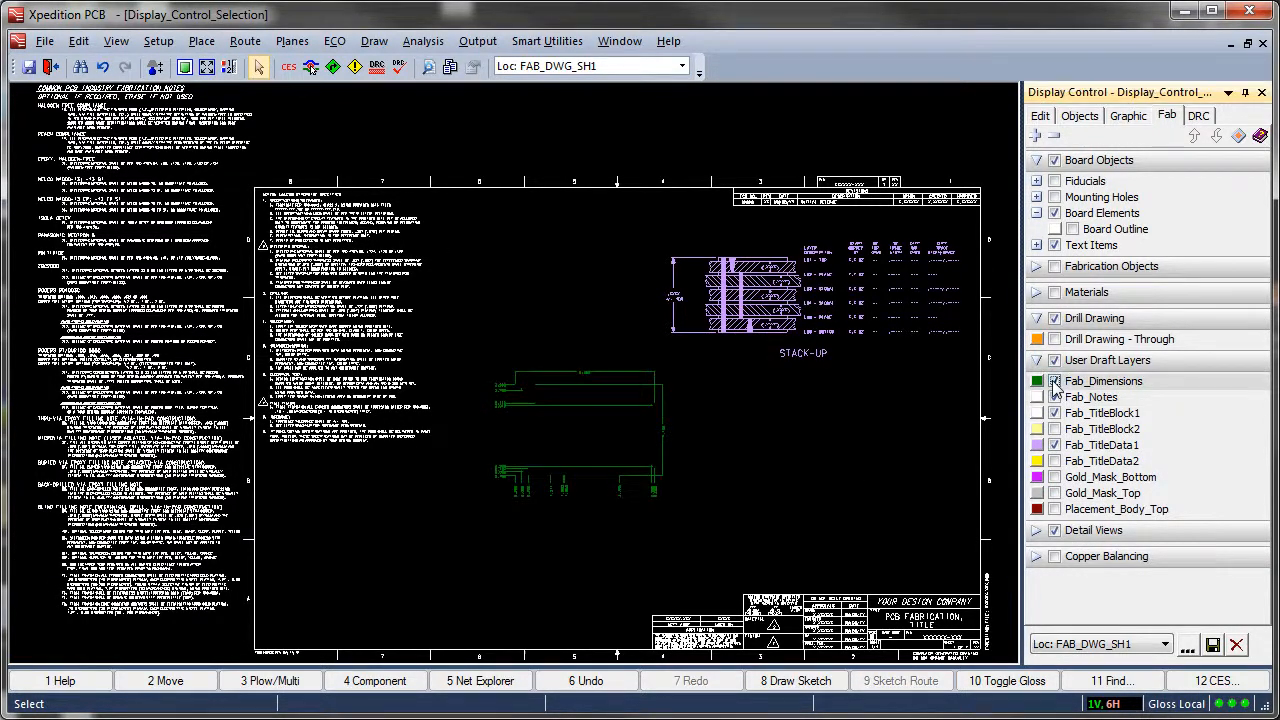
{"action": "left_click", "coordinate": [1053, 339]}
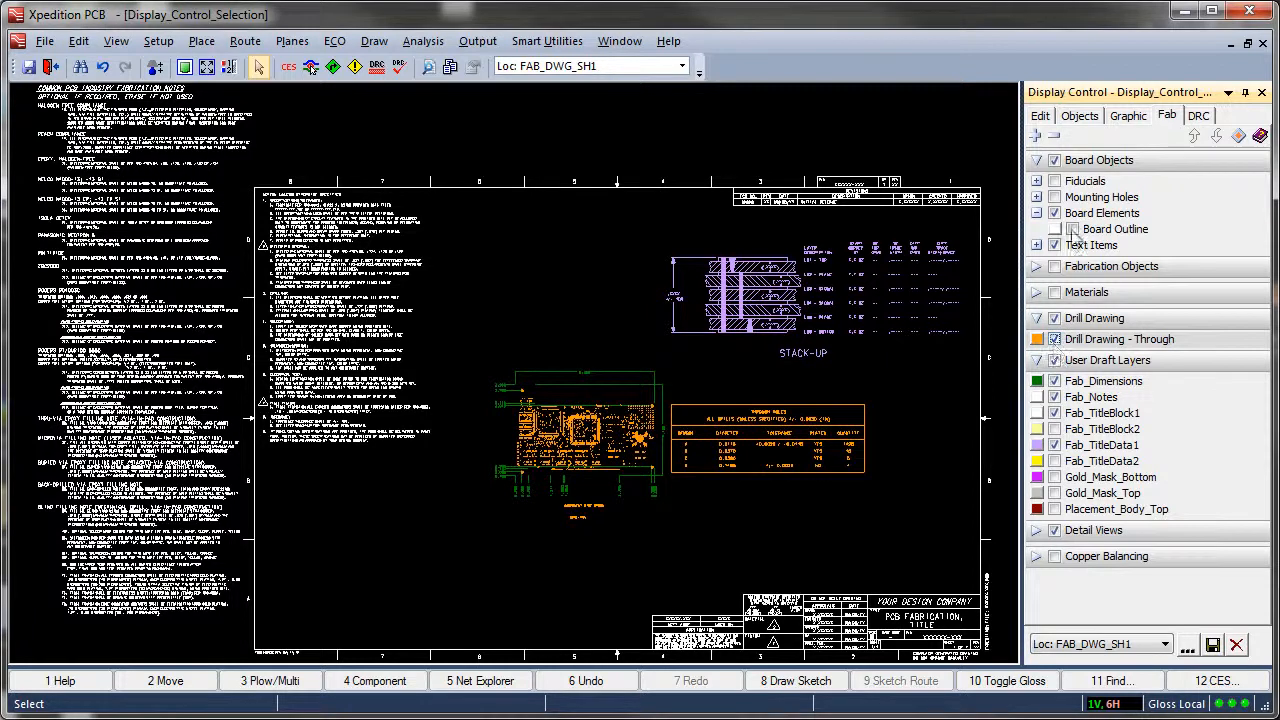
{"action": "left_click", "coordinate": [1054, 229]}
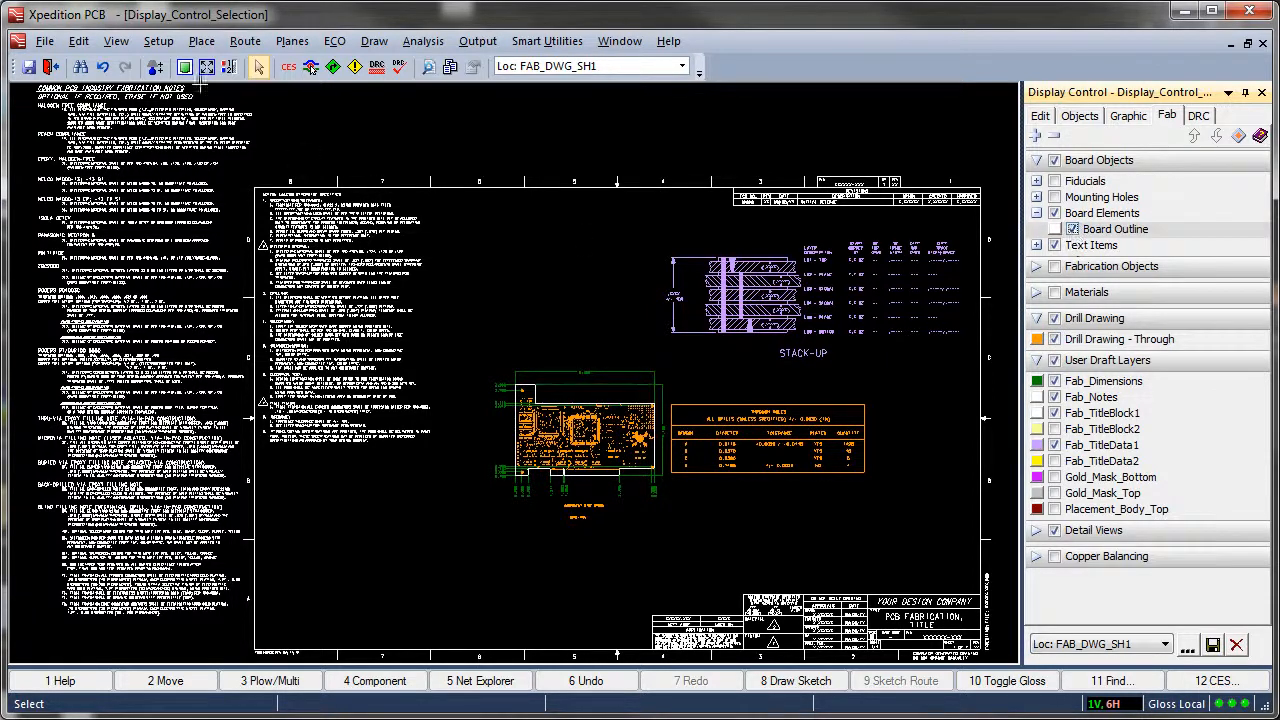
{"action": "left_click", "coordinate": [115, 41]}
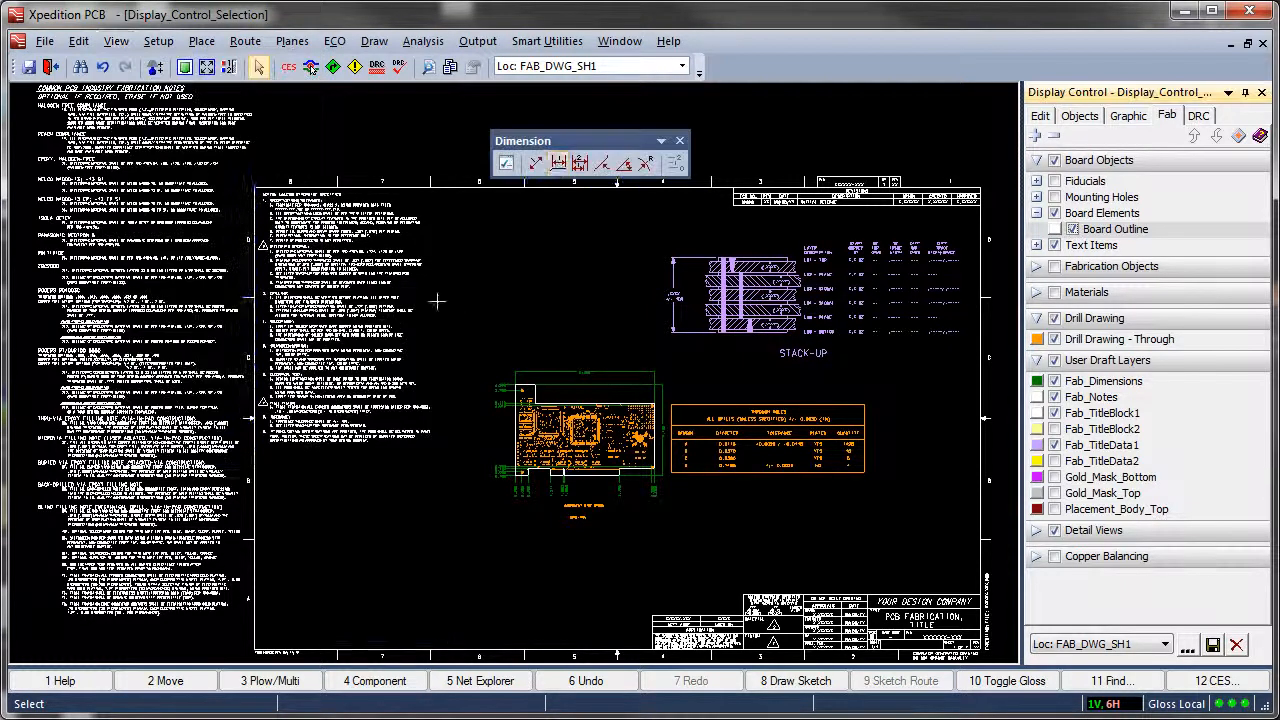
{"action": "left_click", "coordinate": [680, 140]}
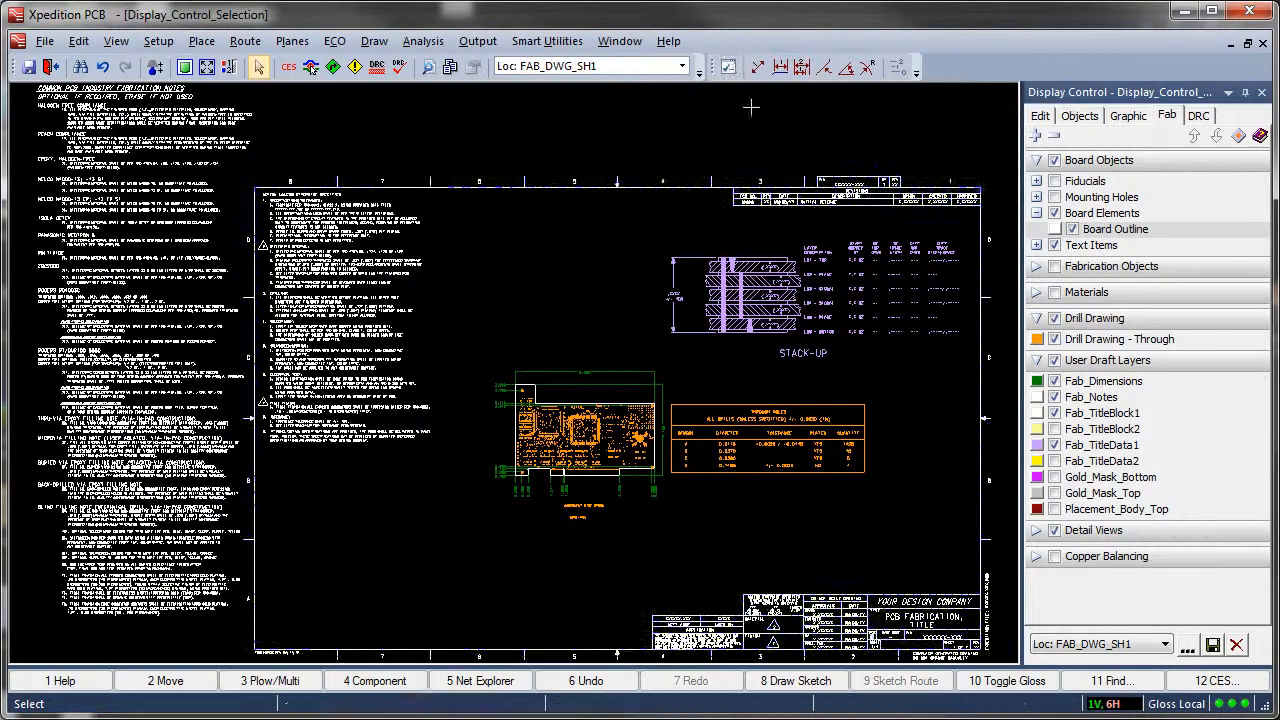
Step: Save FAB_DWG_SH1 with toolbar configuration, also to a user-defined location
{"action": "left_click", "coordinate": [1213, 645]}
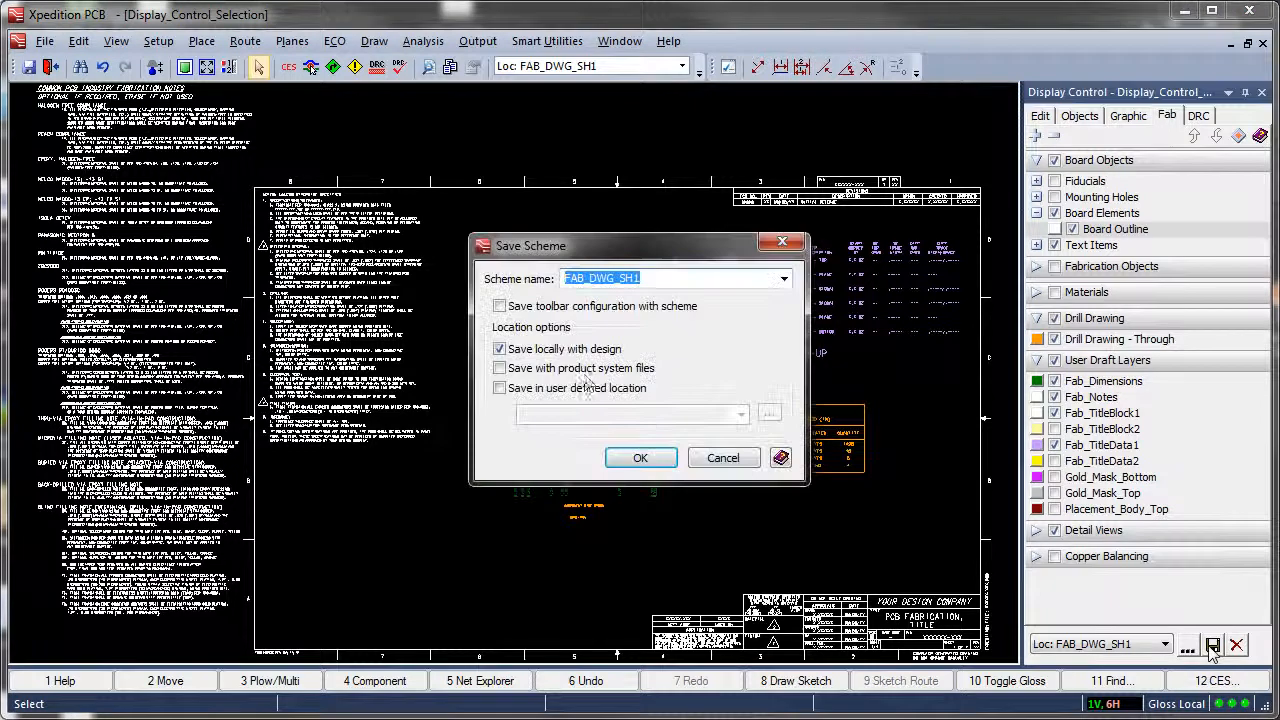
{"action": "left_click", "coordinate": [500, 306]}
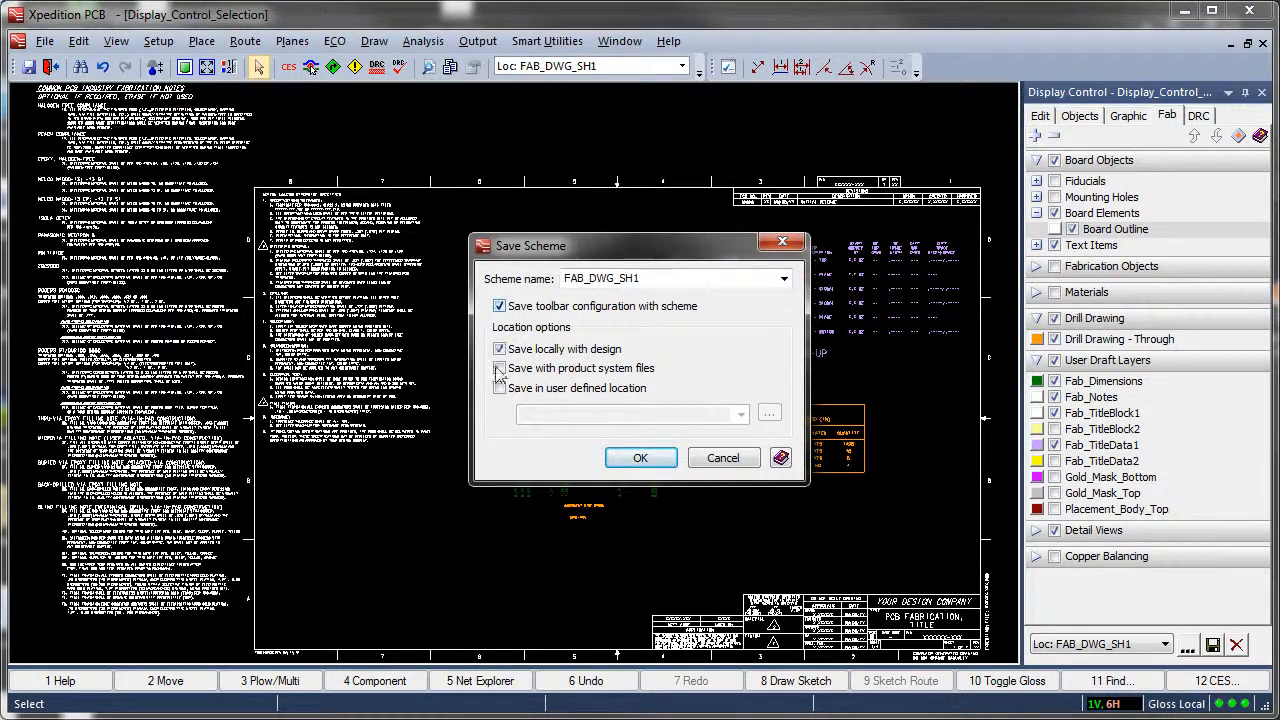
{"action": "left_click", "coordinate": [500, 388]}
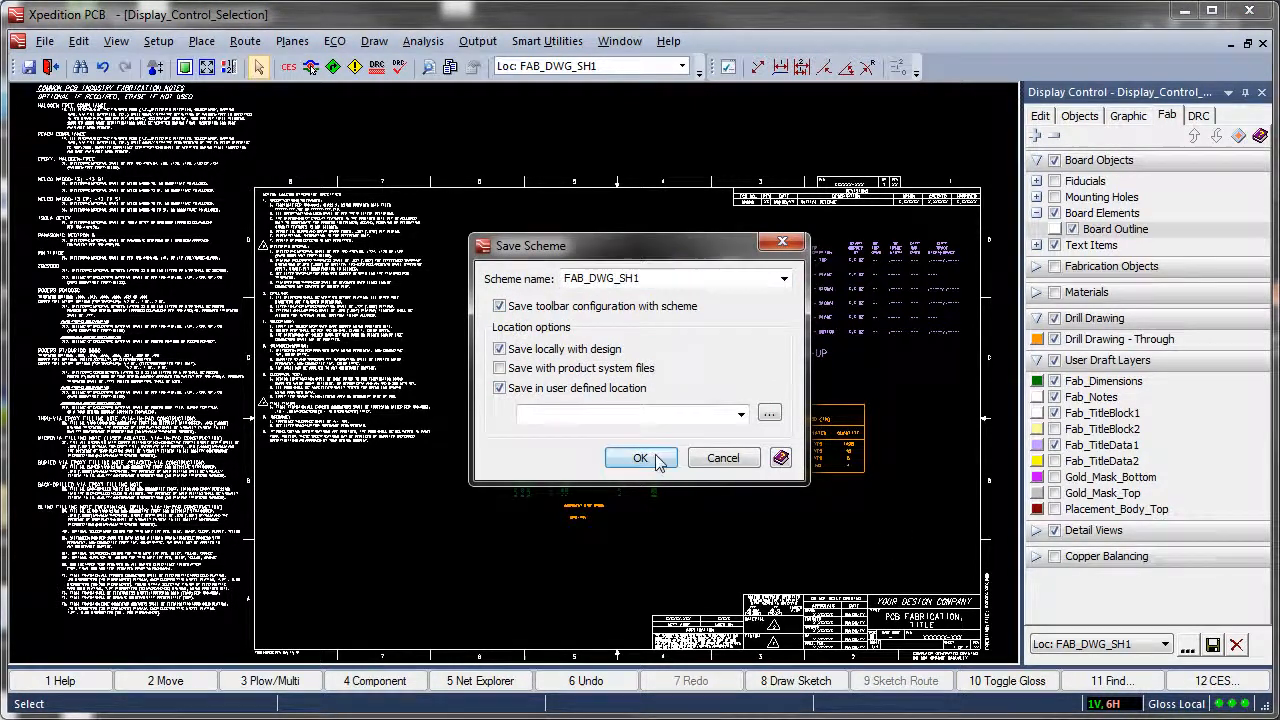